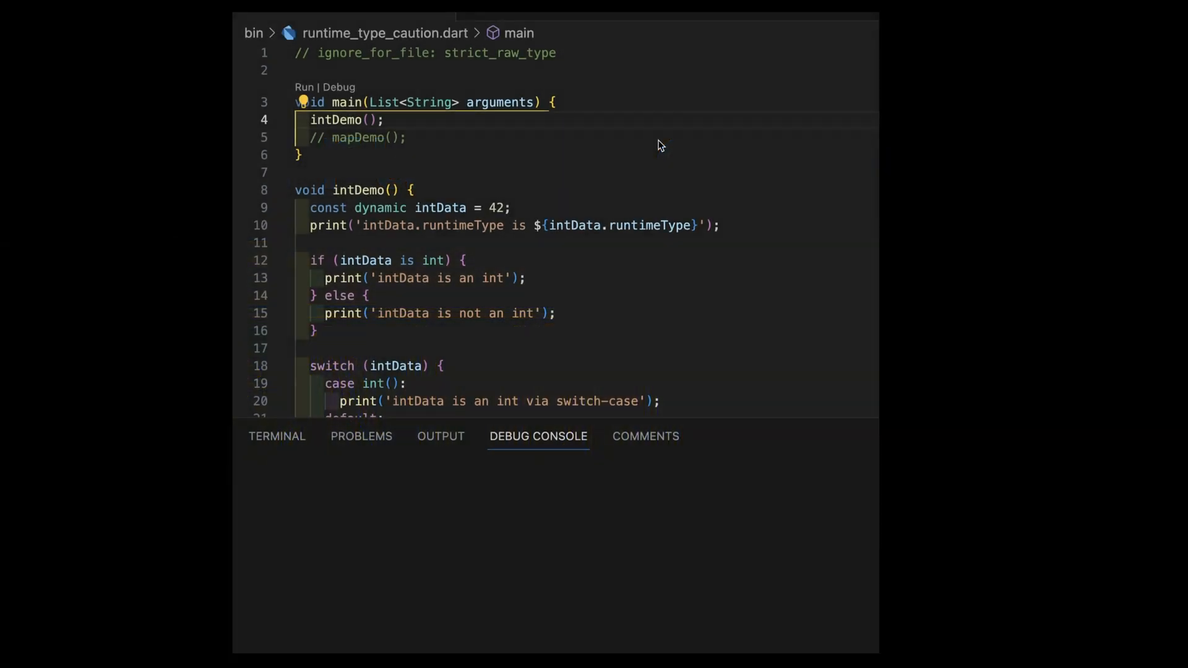
mouse_move(433, 213)
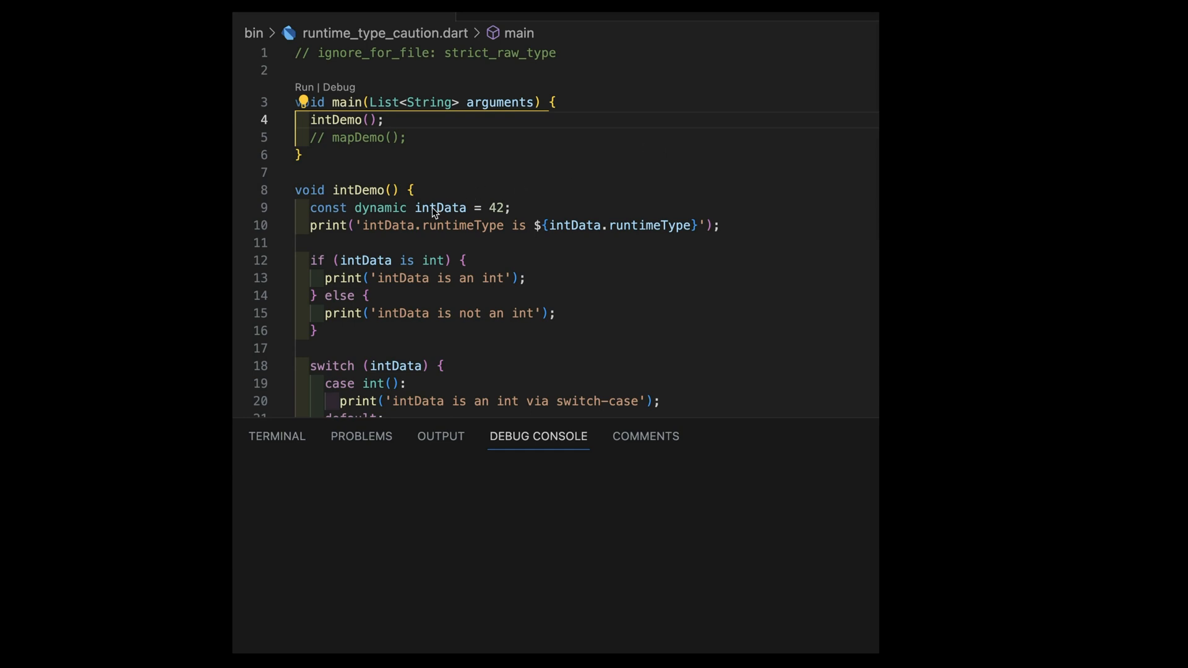
mouse_move(441, 210)
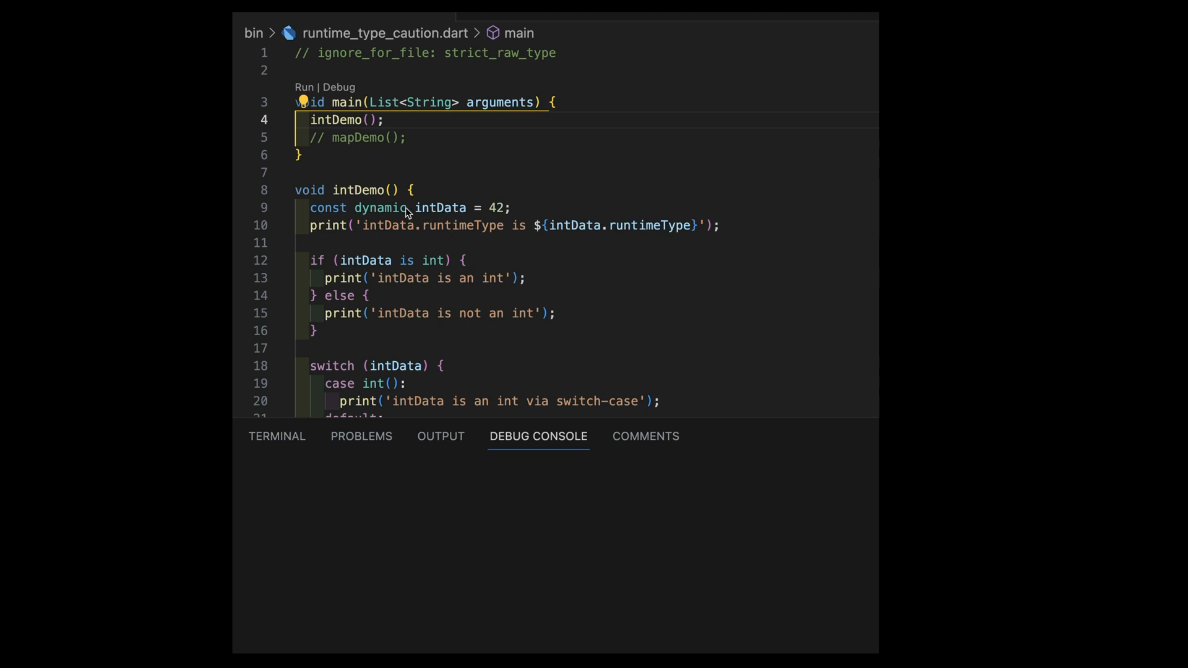
mouse_move(432, 208)
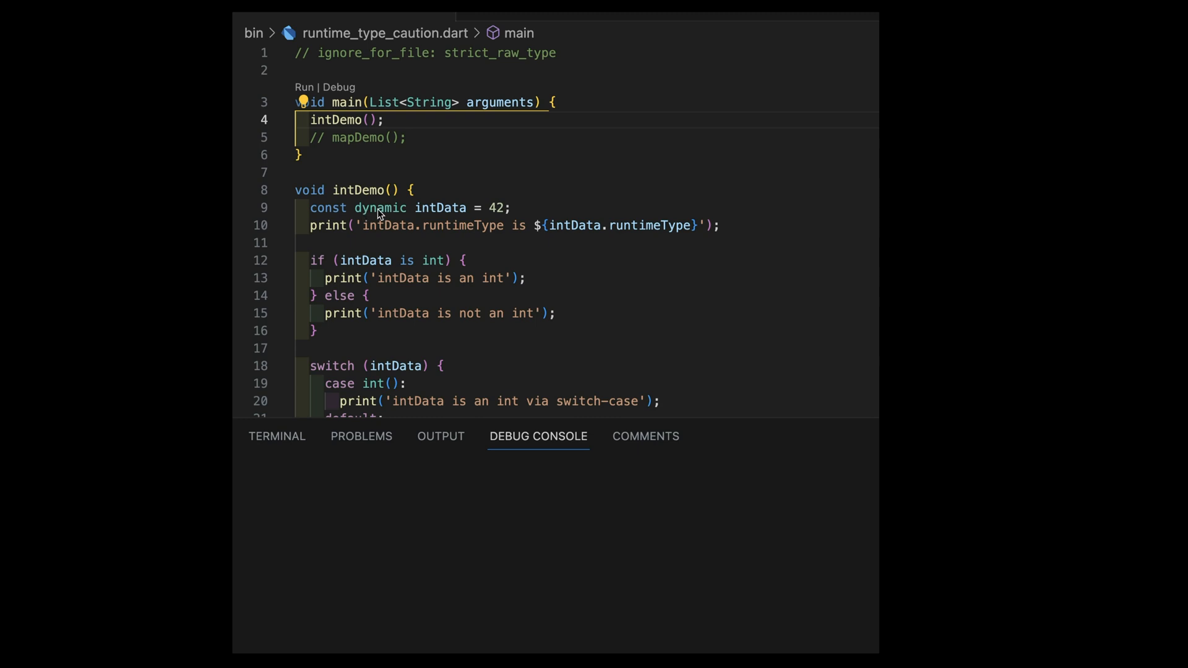
mouse_move(391, 216)
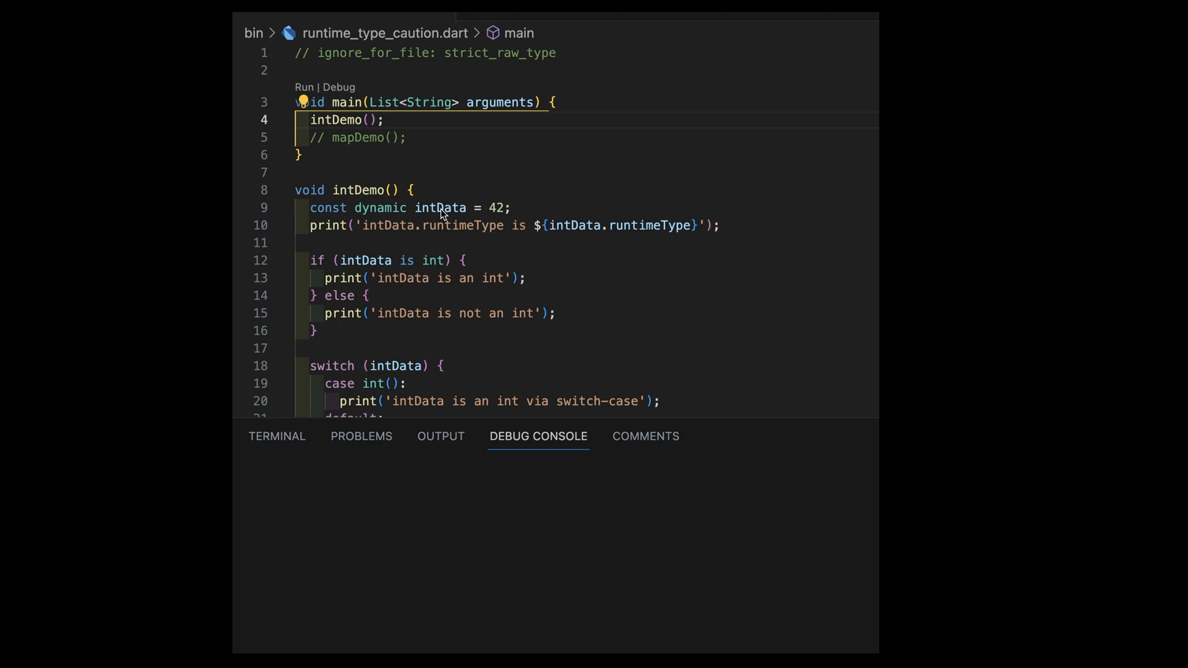
mouse_move(663, 233)
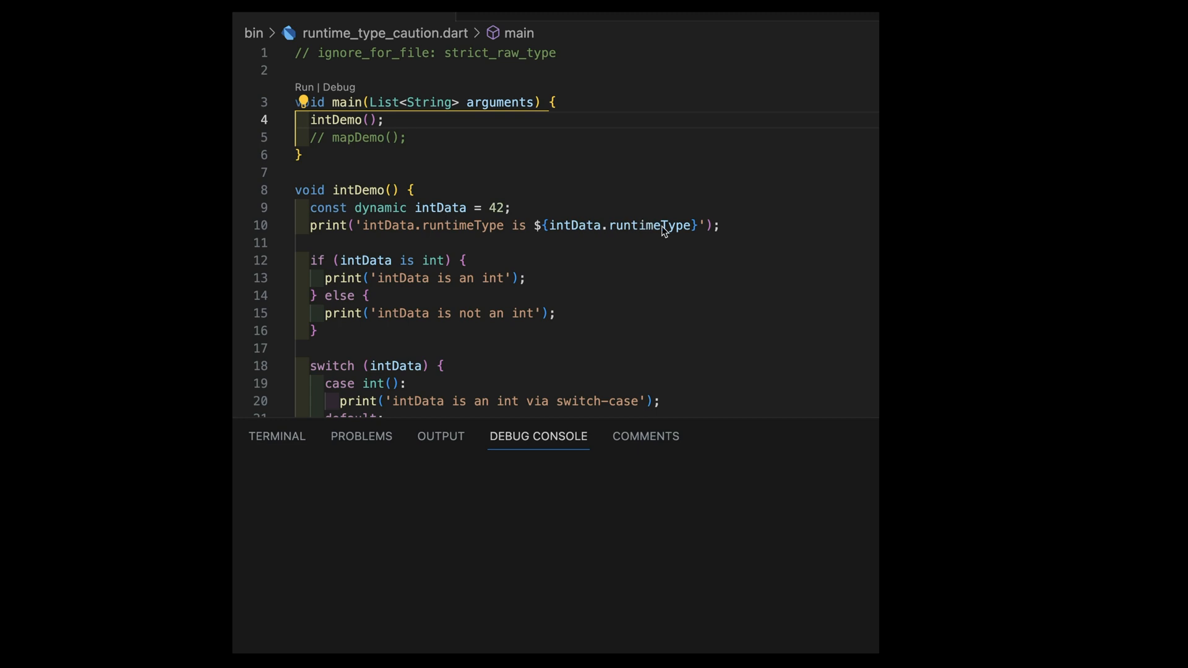
mouse_move(654, 230)
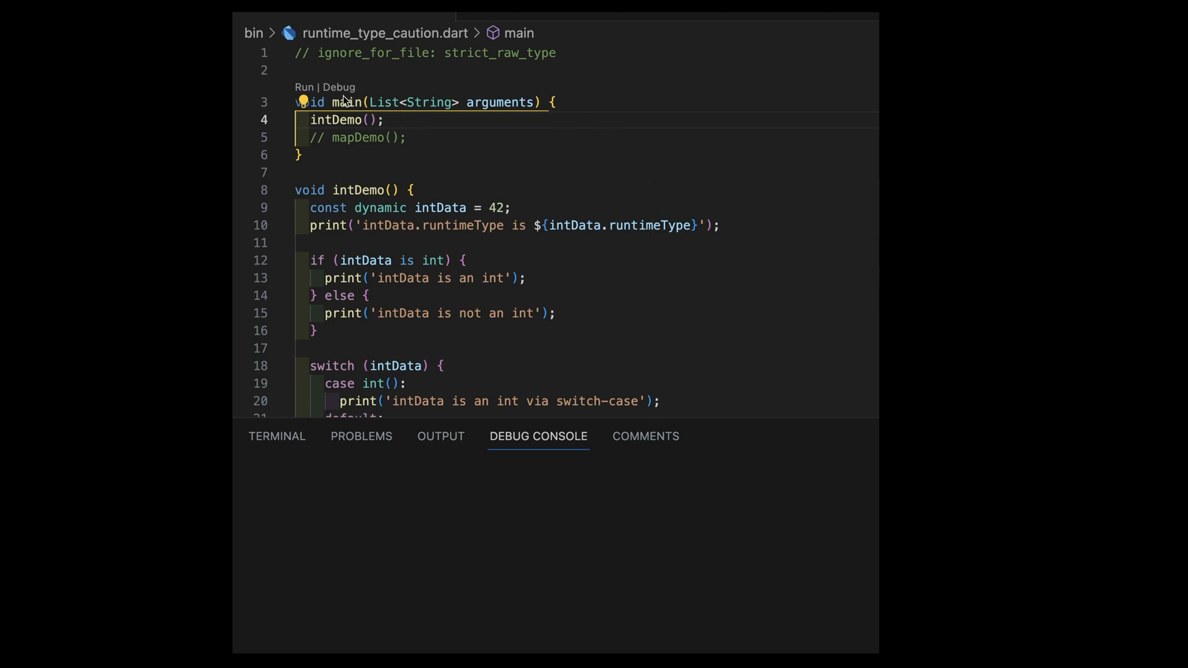
Run the program via the code lens so the debug console reports intData as int for every check.
click(302, 86)
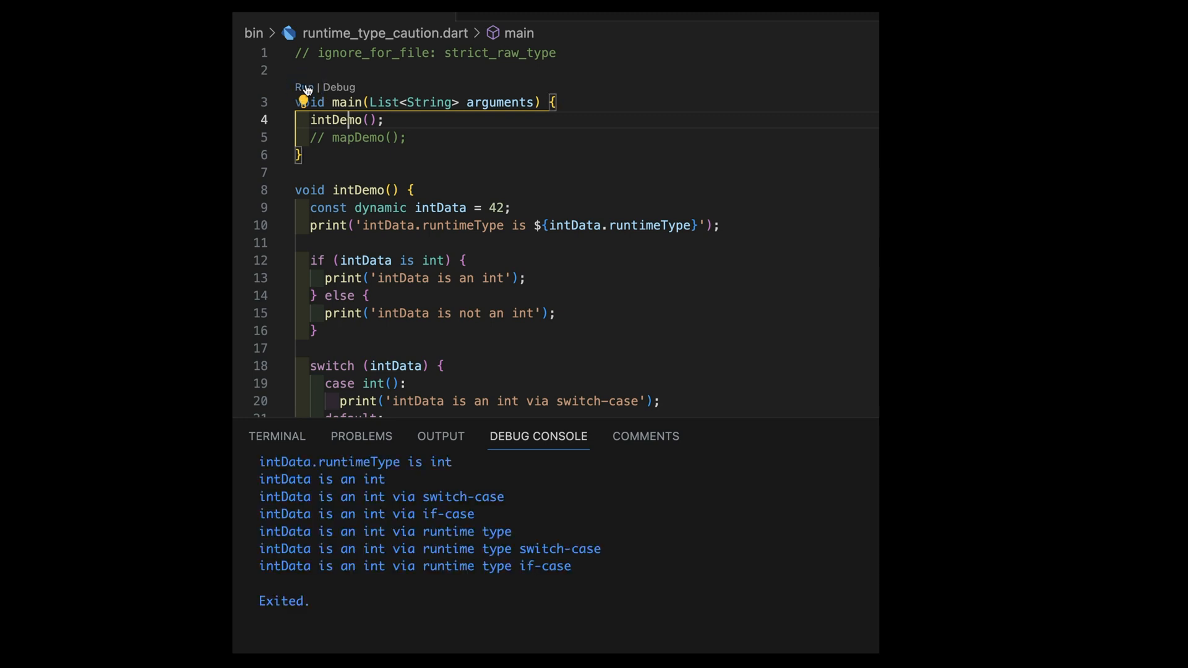
mouse_move(413, 467)
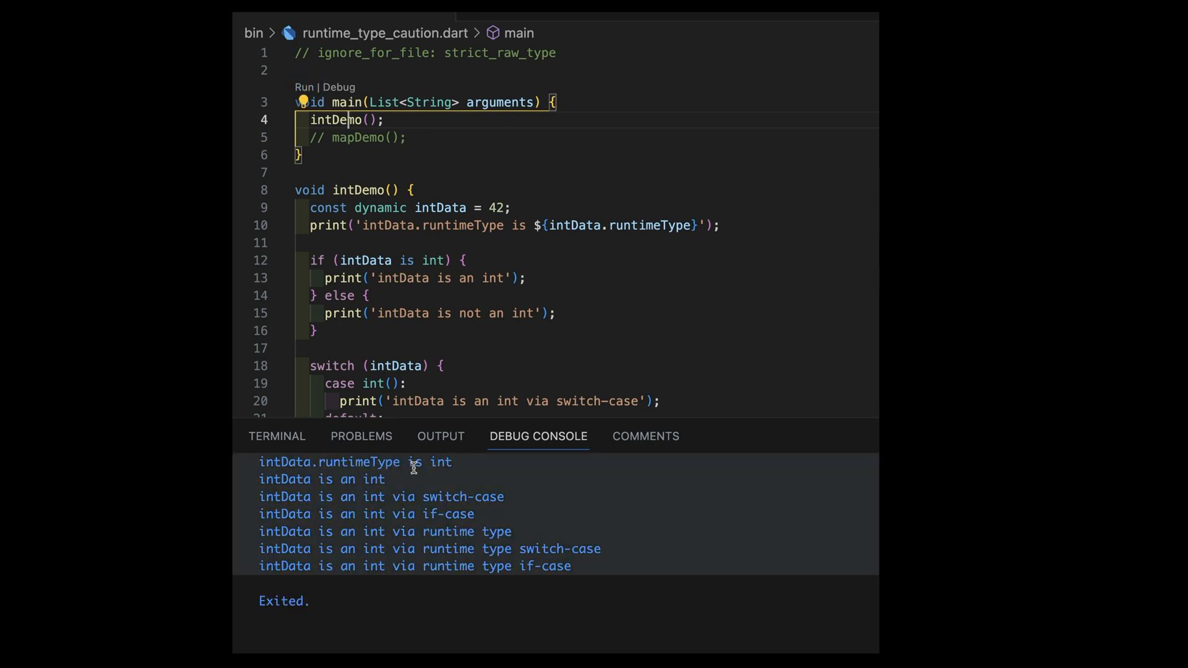
mouse_move(460, 463)
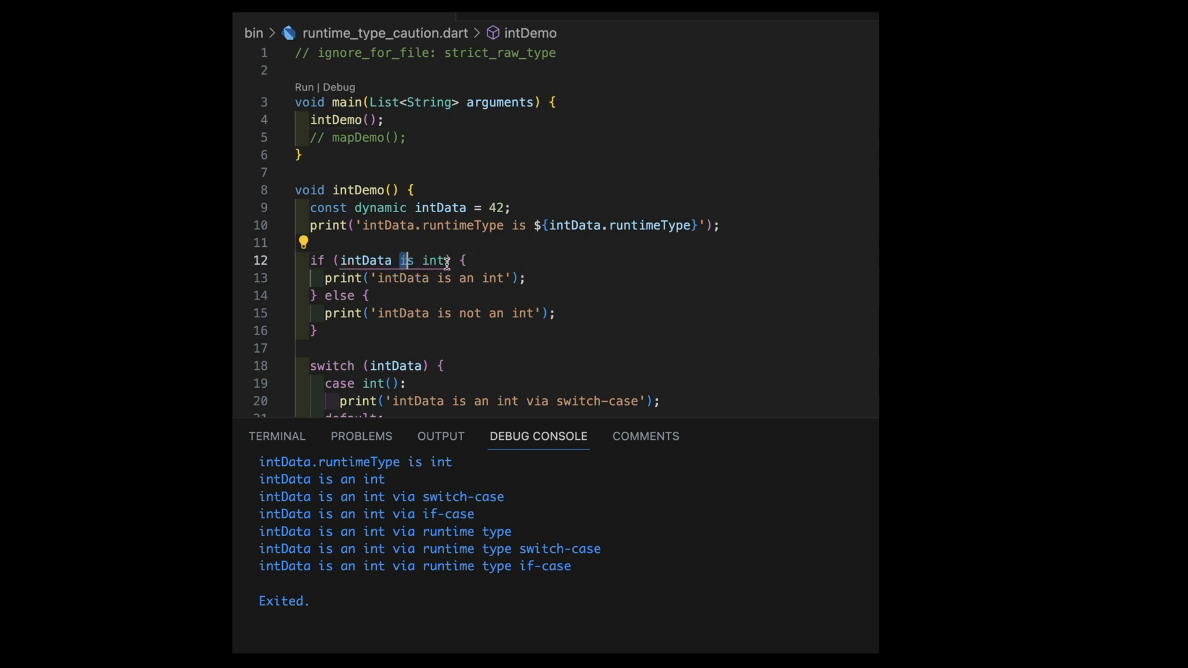
mouse_move(402, 481)
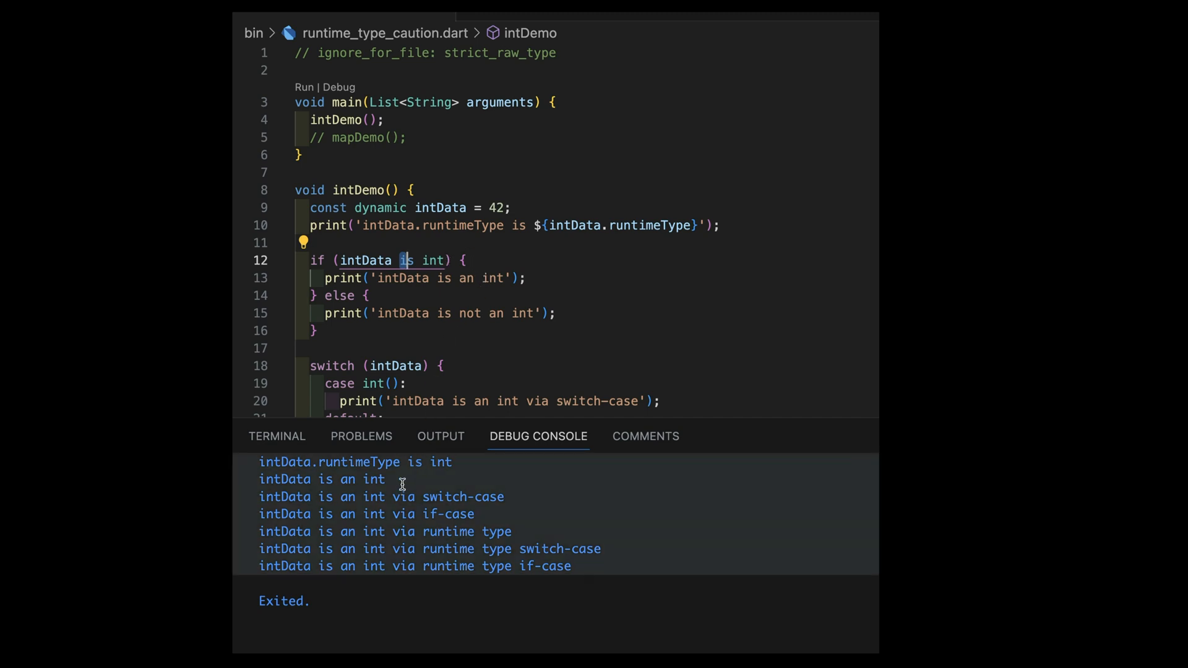
mouse_move(460, 336)
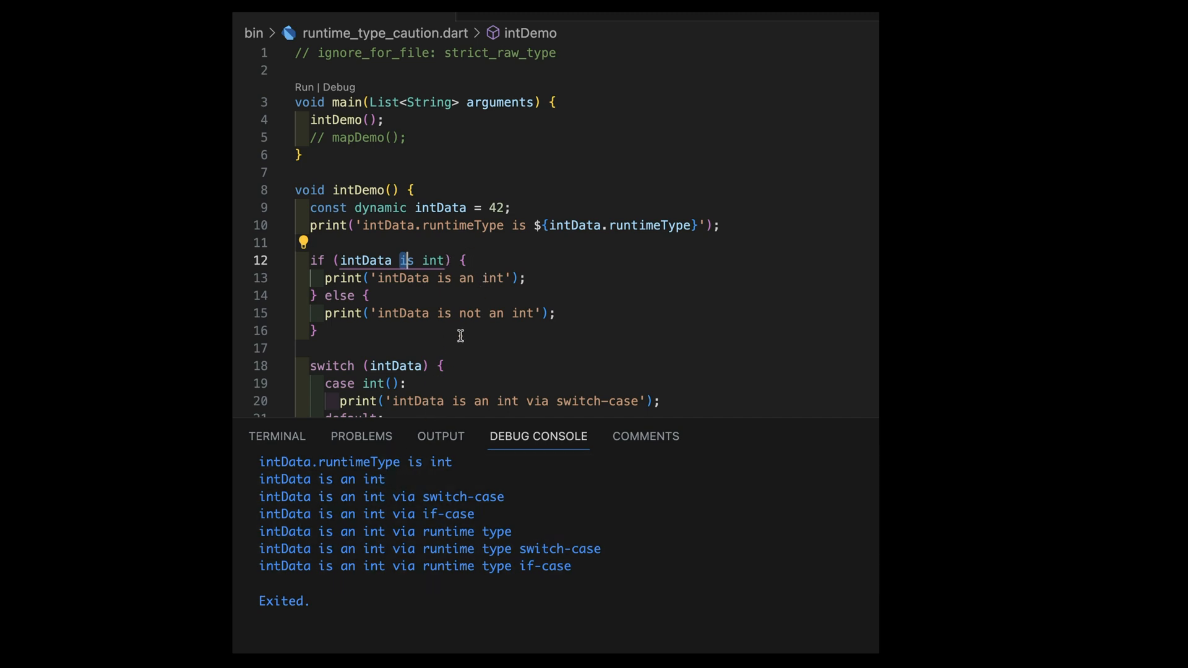
scroll(down, 3)
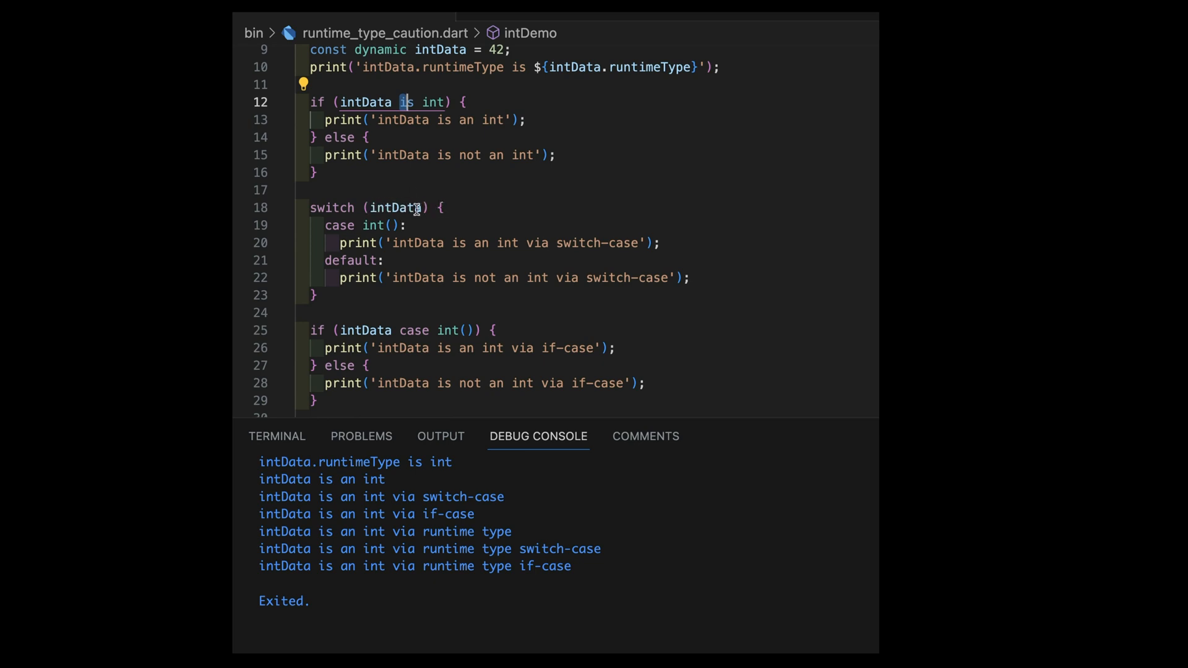
mouse_move(396, 225)
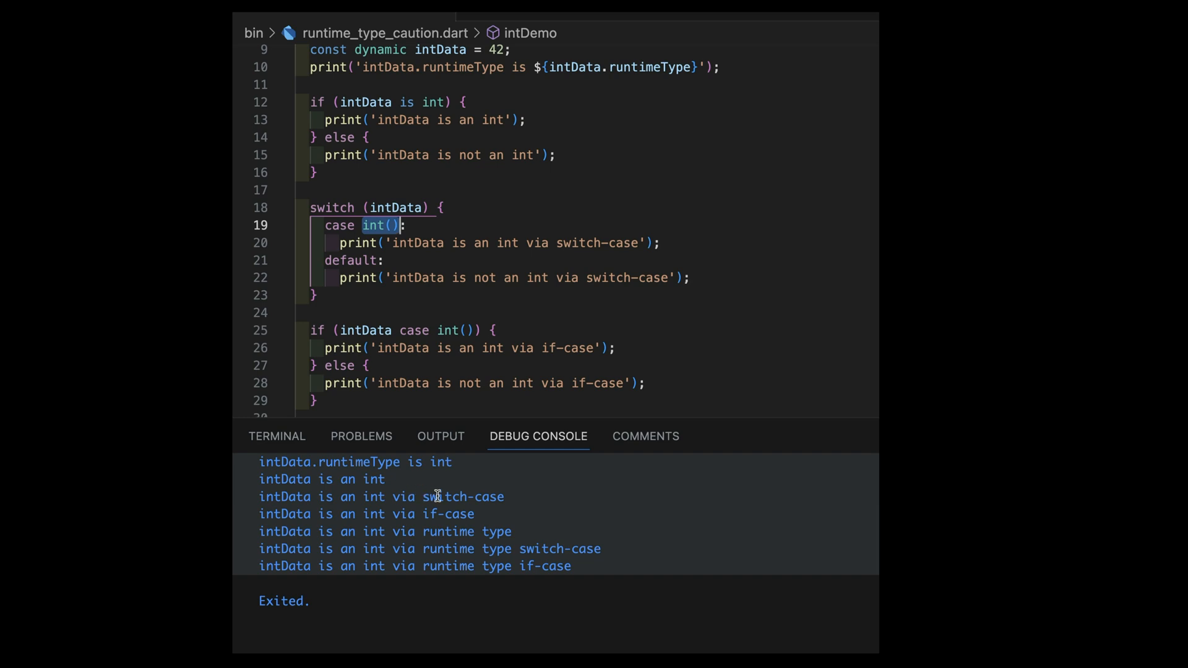
scroll(down, 3)
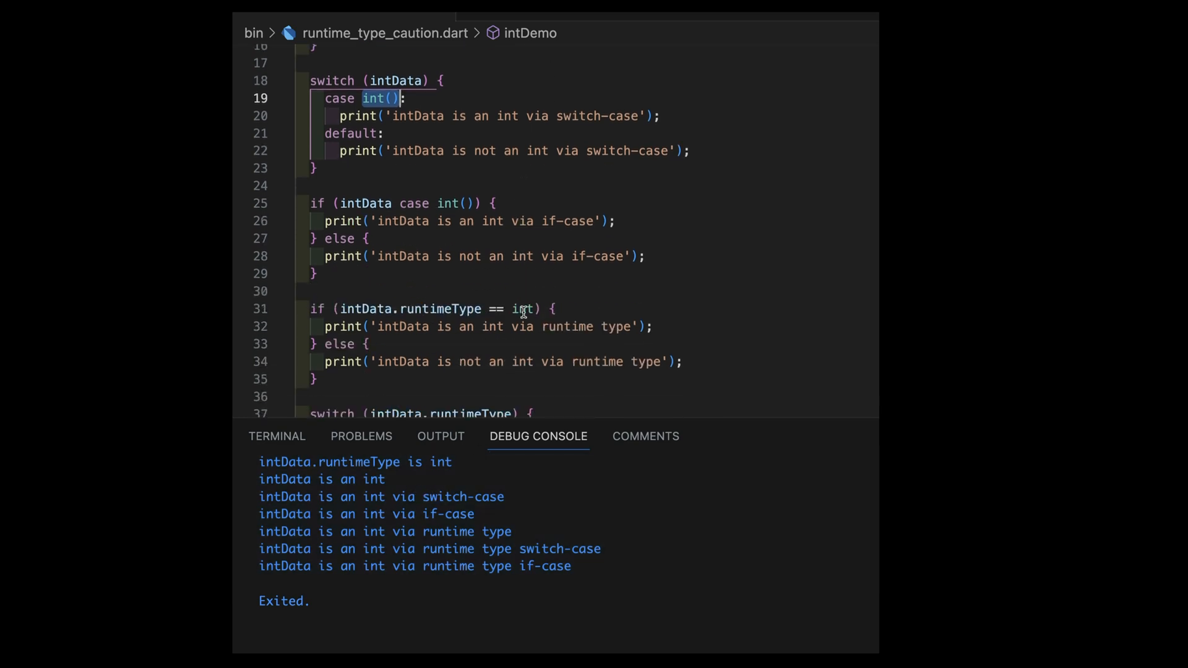
scroll(down, 3)
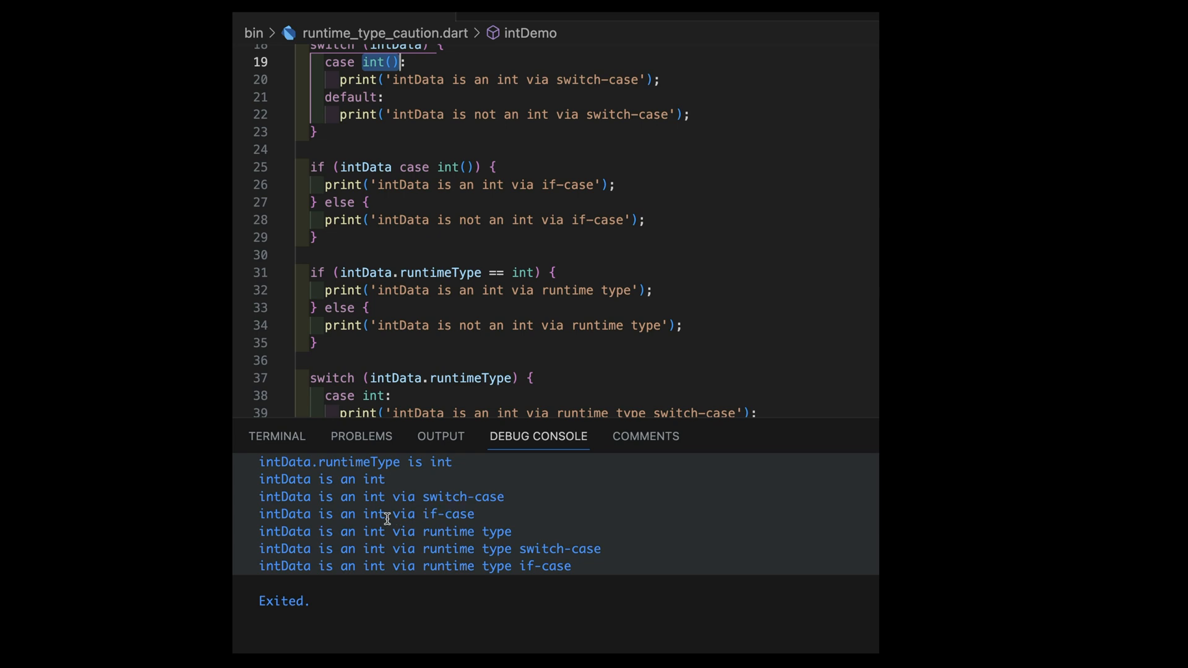
mouse_move(691, 281)
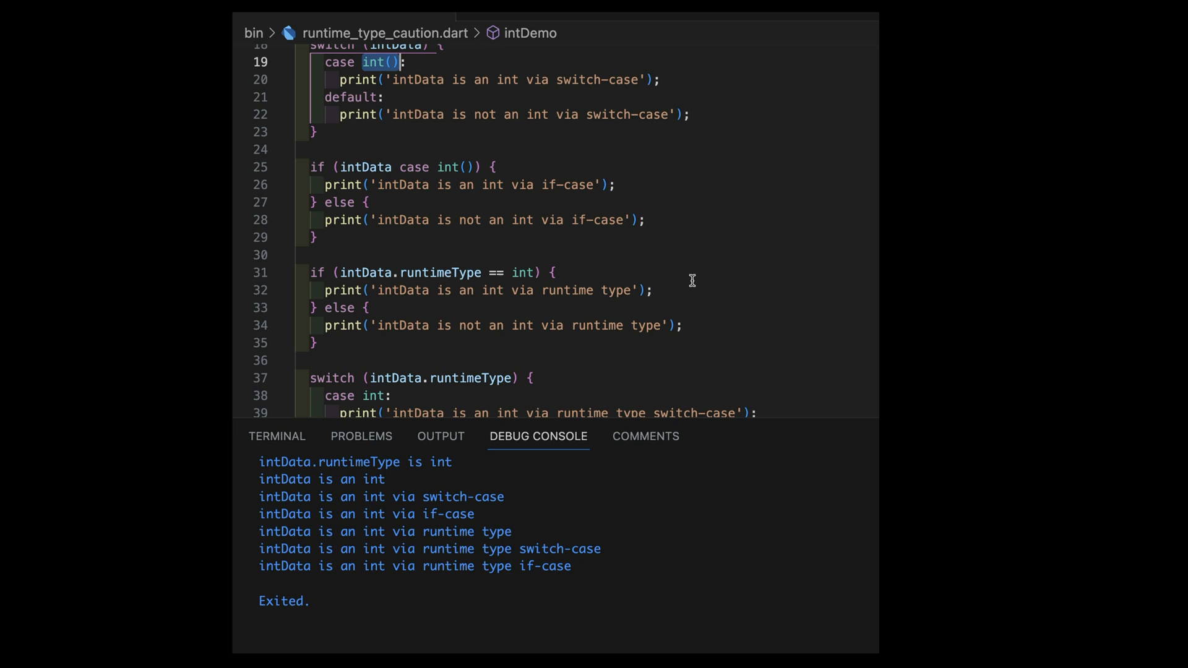
mouse_move(688, 278)
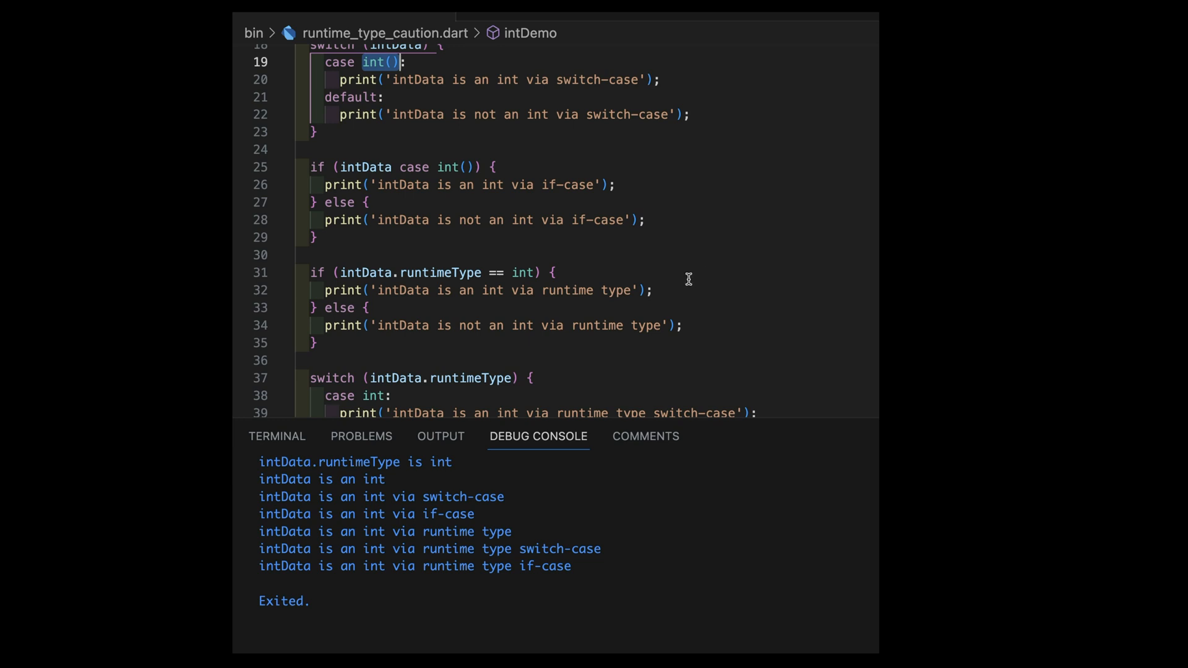
scroll(down, 3)
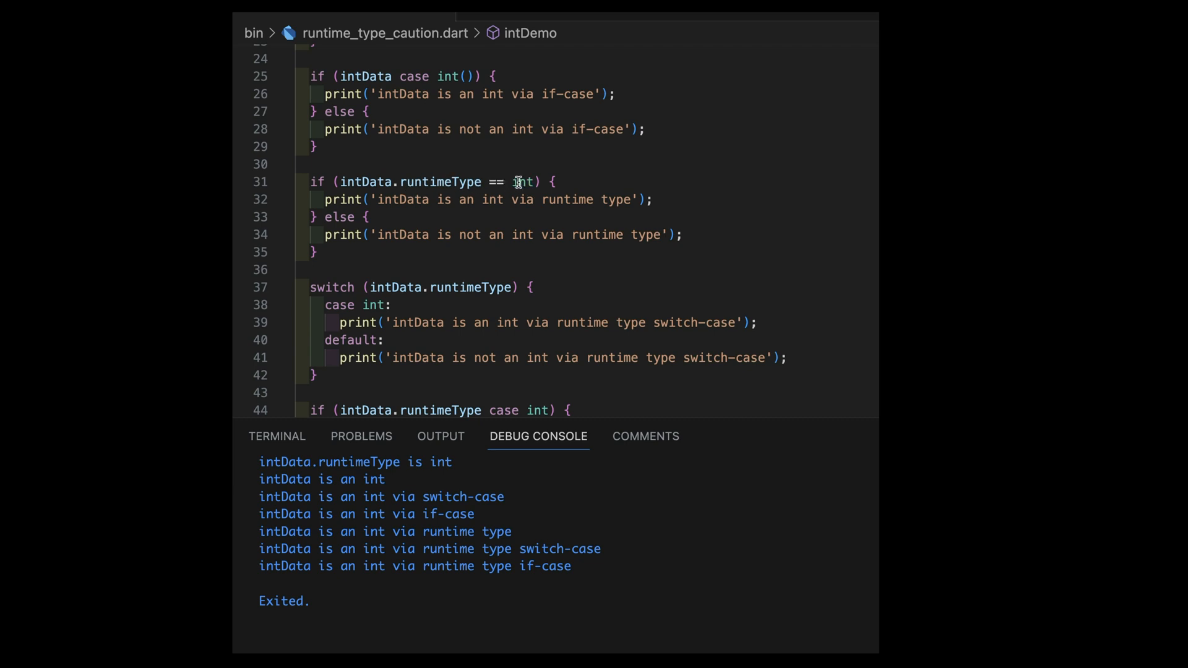
mouse_move(431, 178)
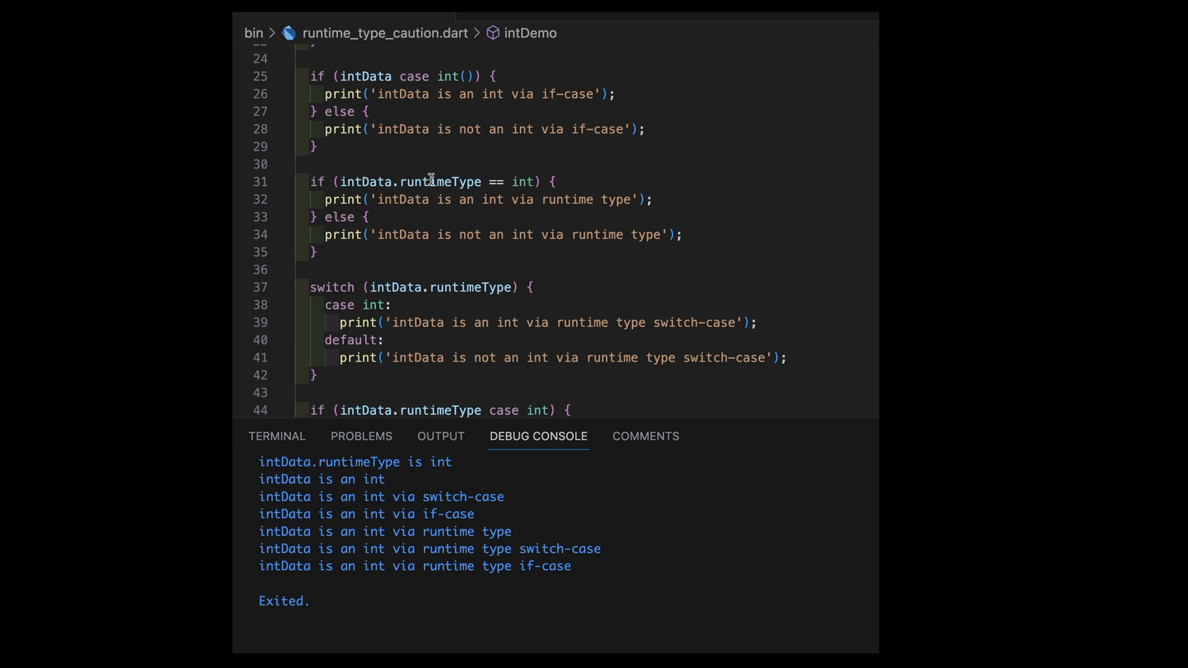
mouse_move(678, 207)
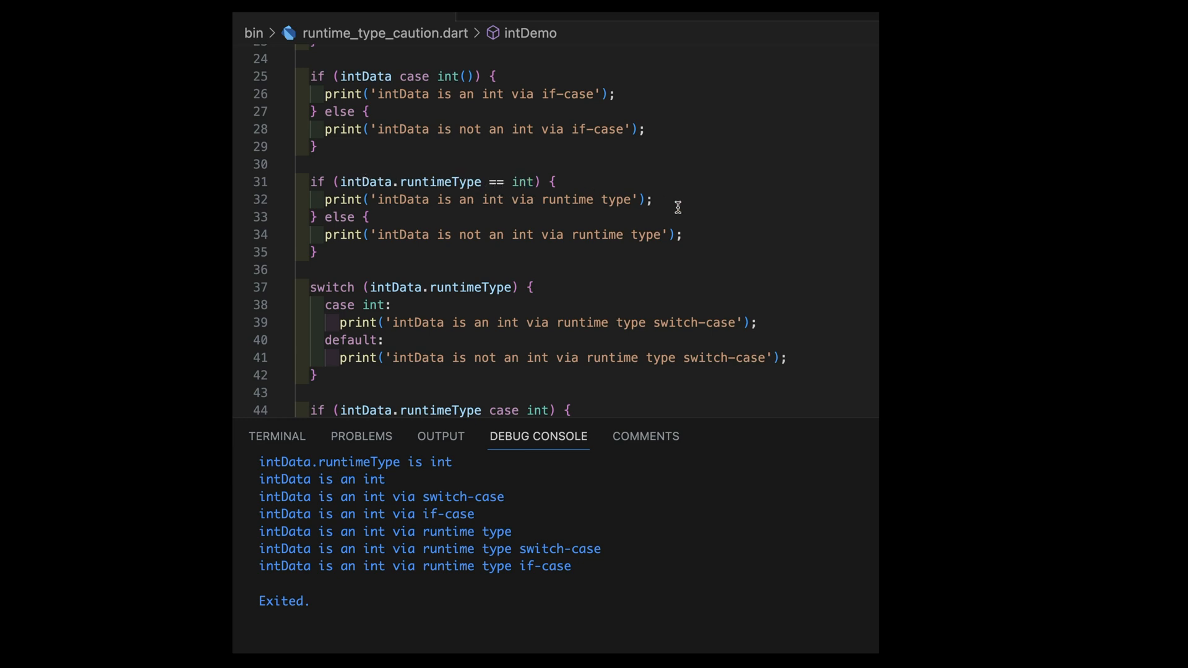
mouse_move(409, 217)
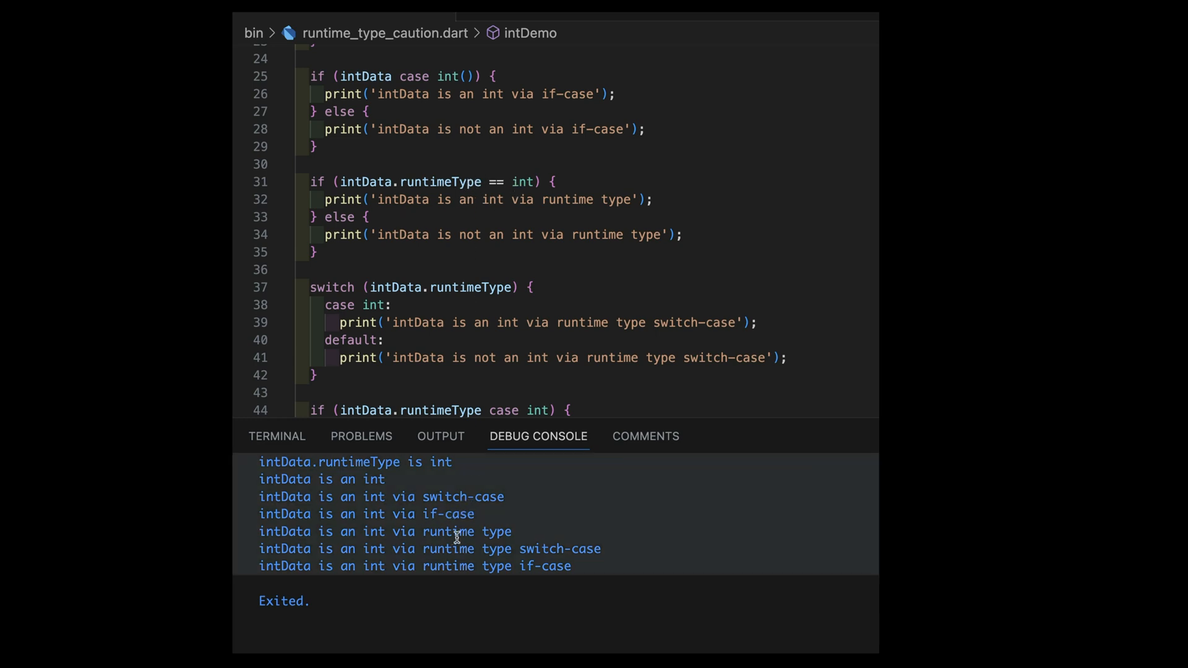
mouse_move(557, 463)
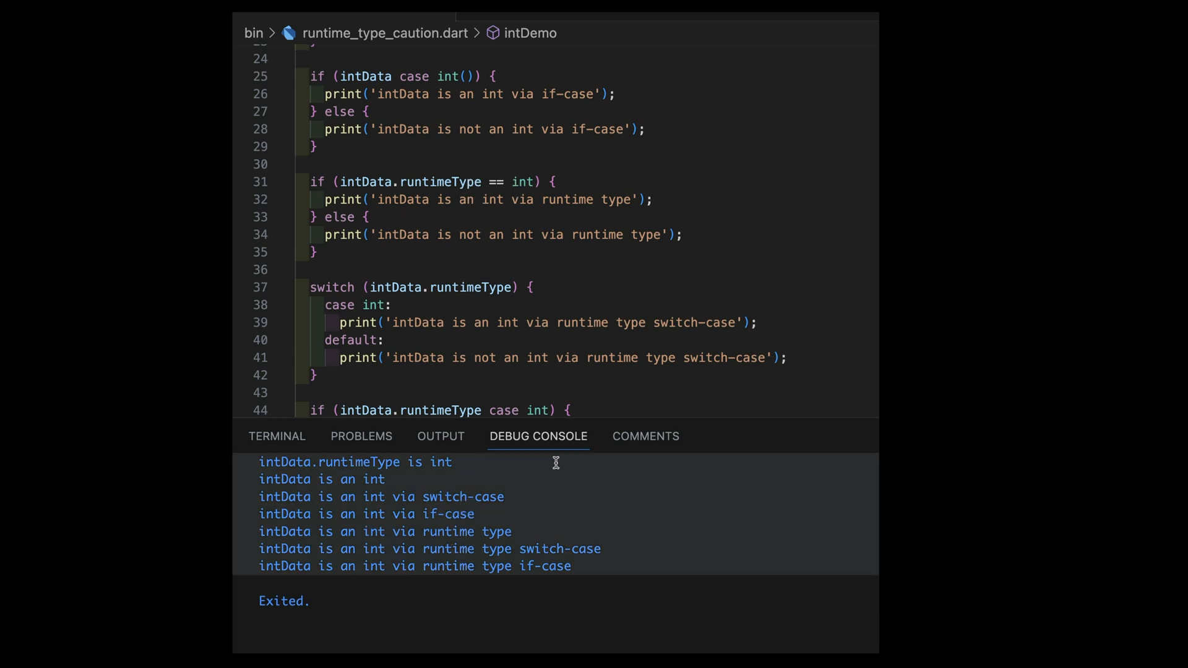
scroll(down, 3)
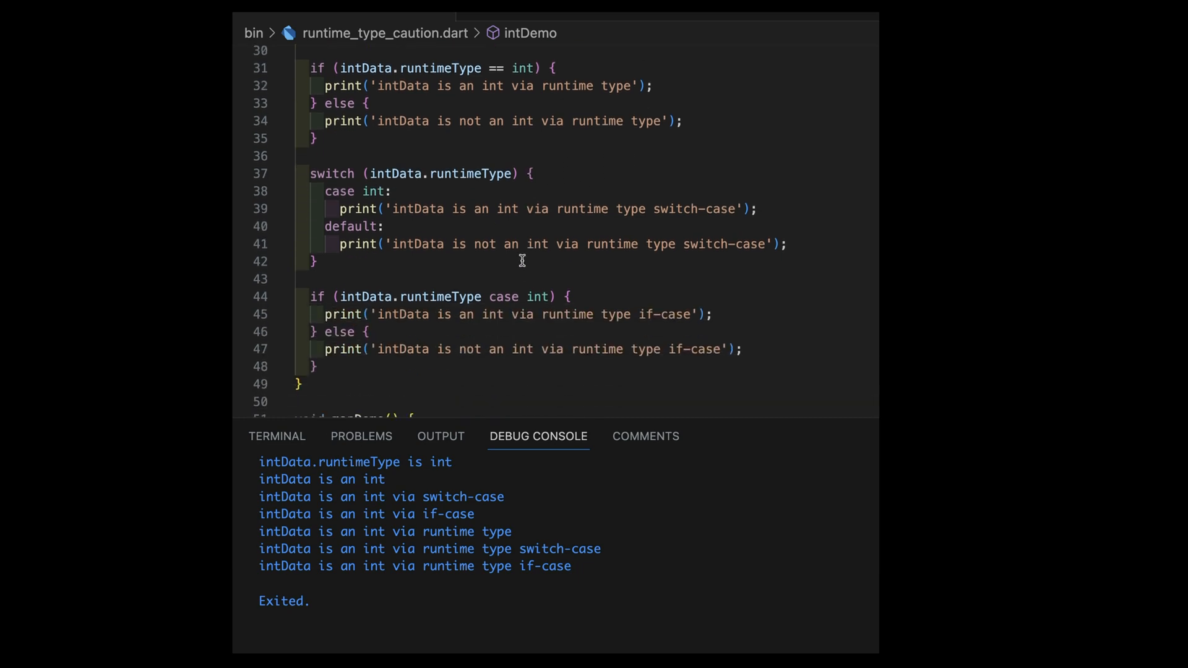
mouse_move(373, 190)
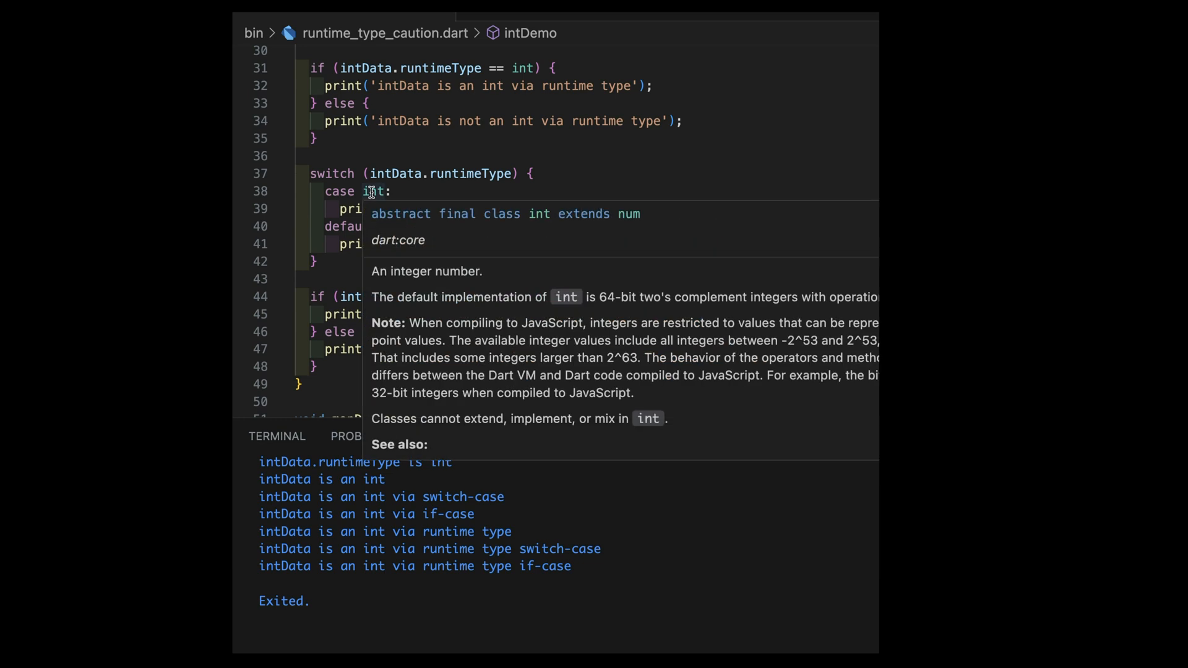
mouse_move(450, 168)
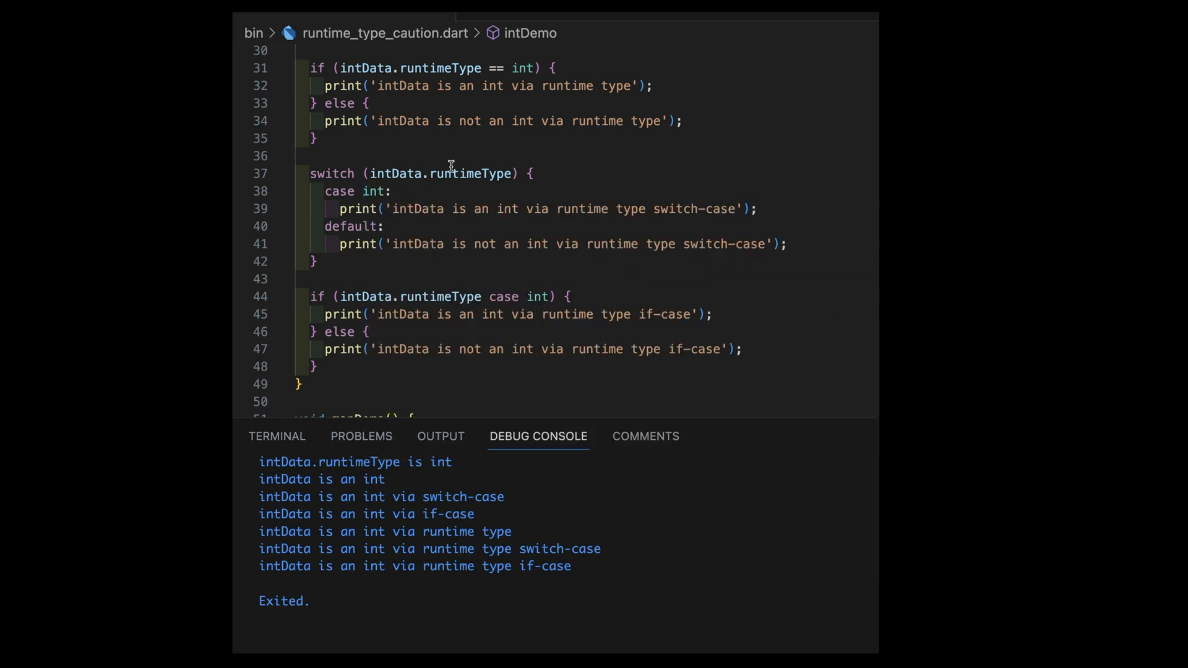
mouse_move(373, 198)
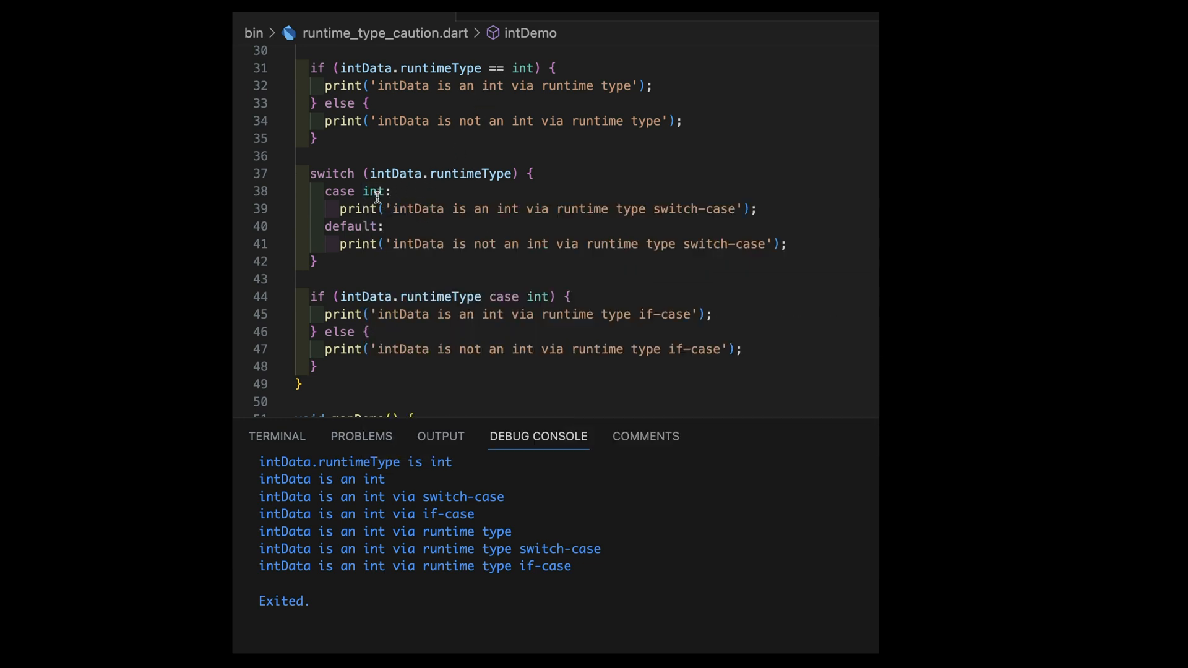
mouse_move(404, 221)
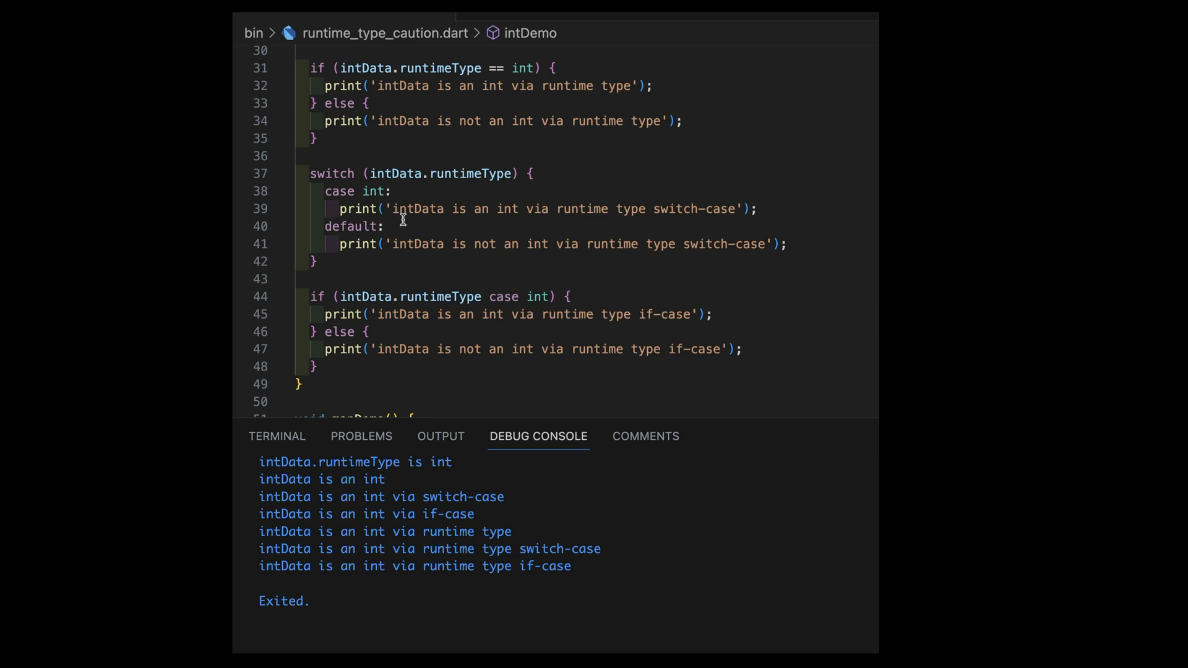
mouse_move(485, 297)
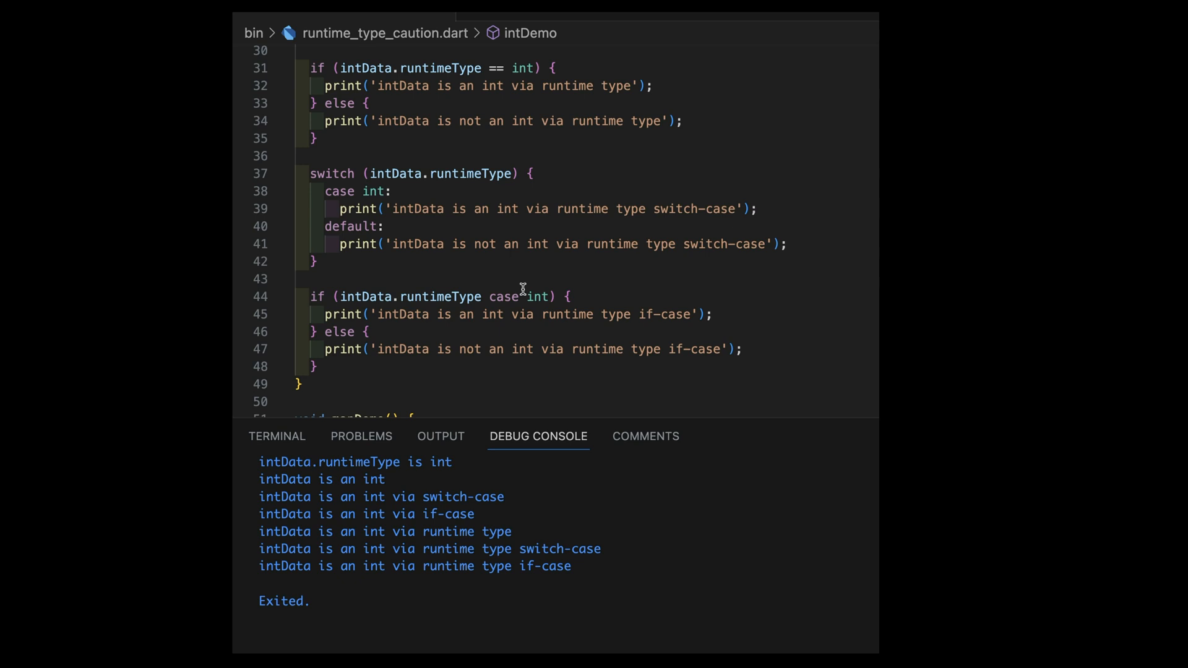
scroll(down, 3)
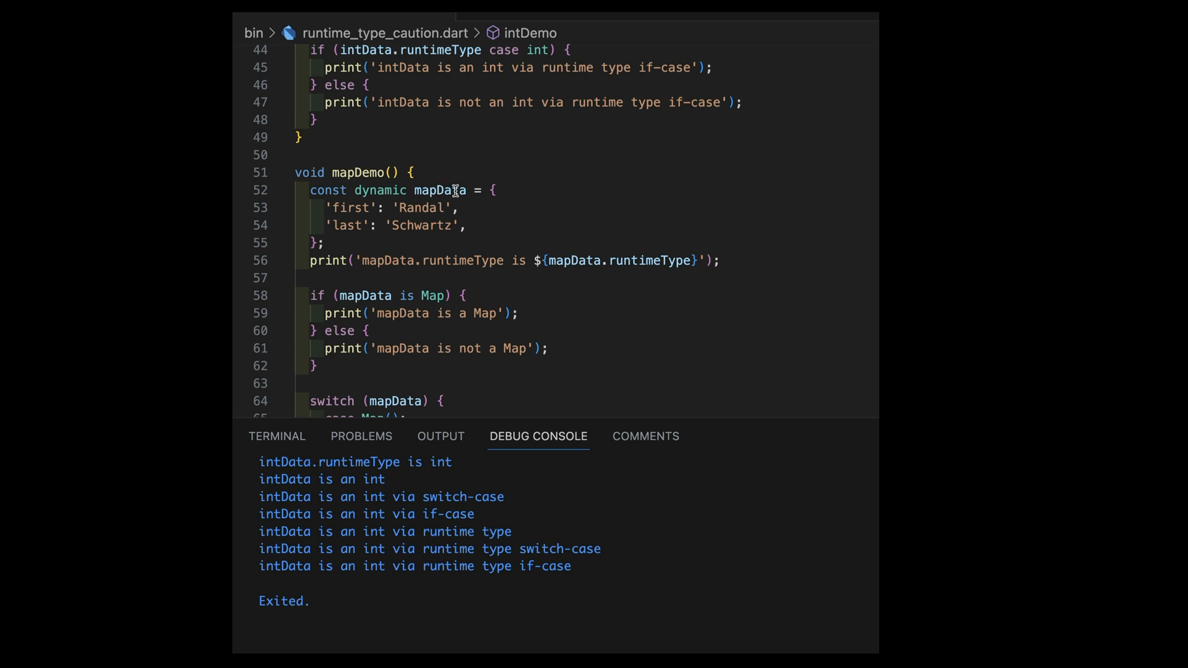
mouse_move(449, 190)
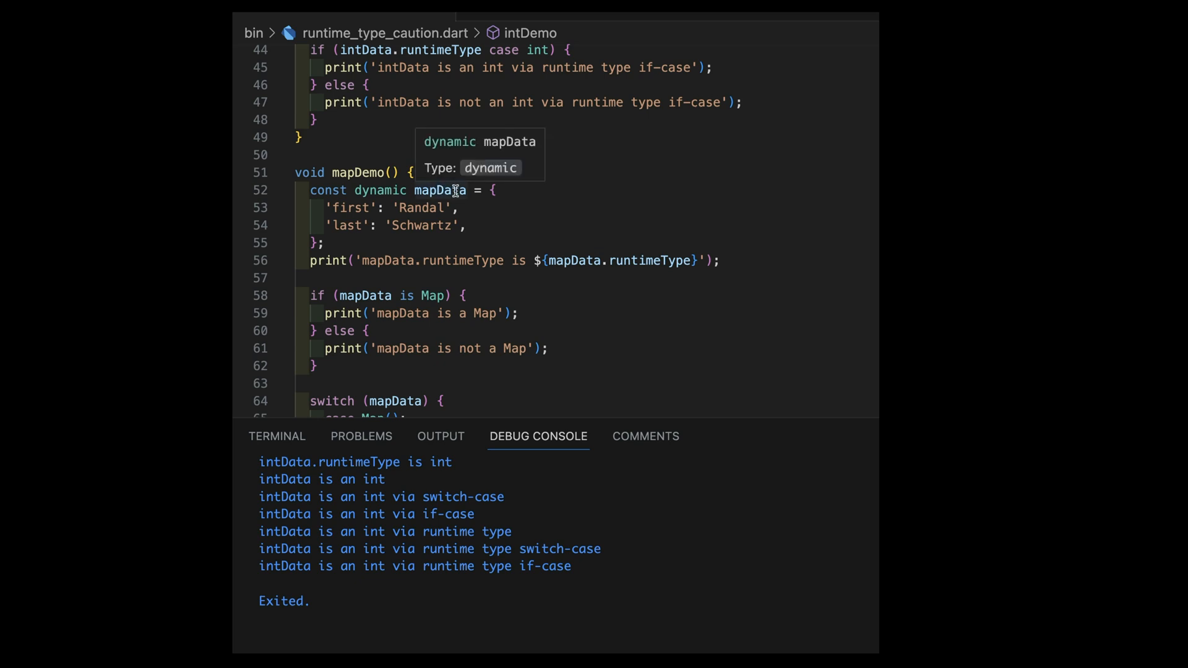
mouse_move(554, 192)
text(mapDemo();)
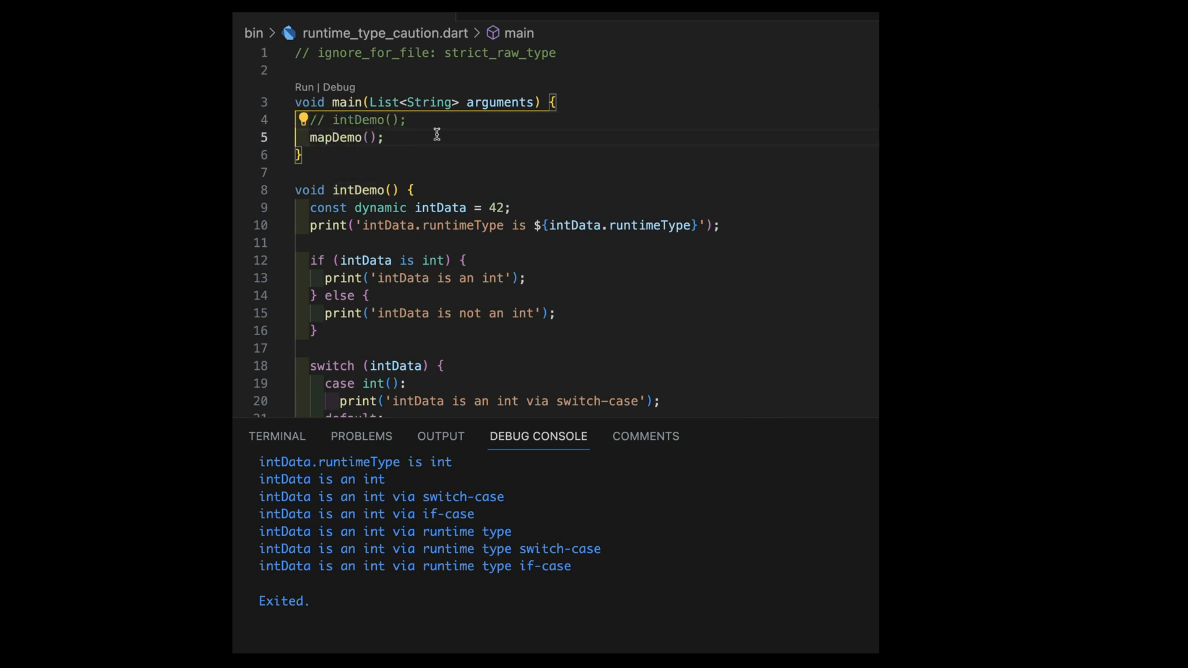
Run mapDemo and view the output: Map passes is/switch/if-case checks but fails runtimeType comparisons.
click(305, 86)
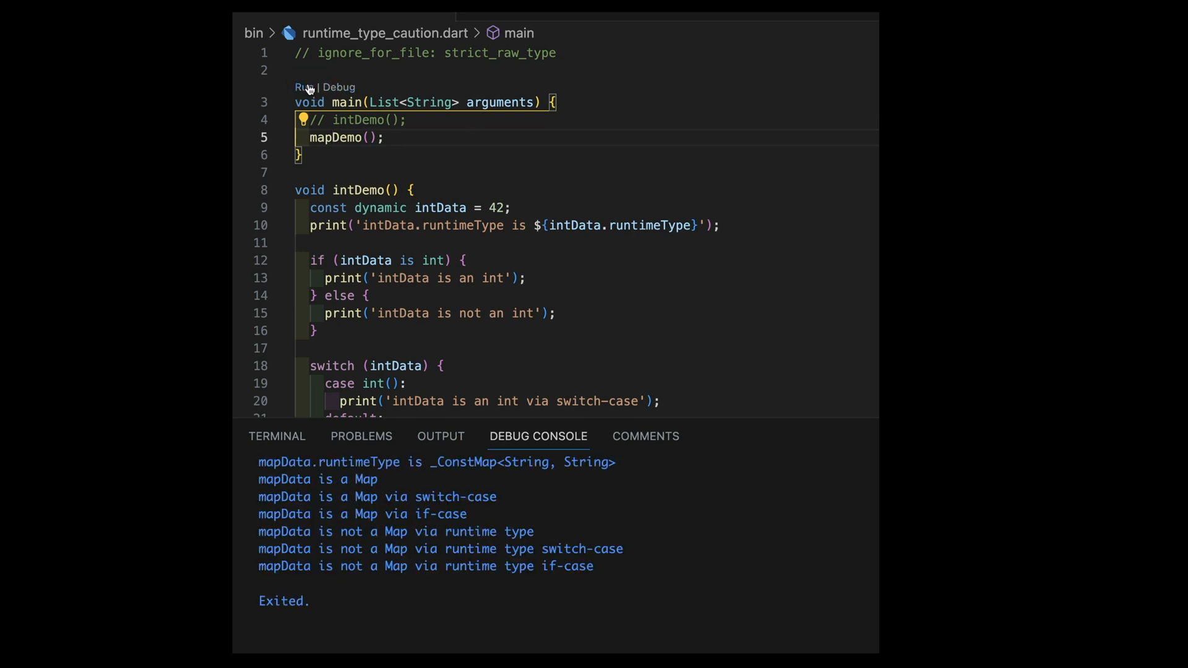
scroll(down, 3)
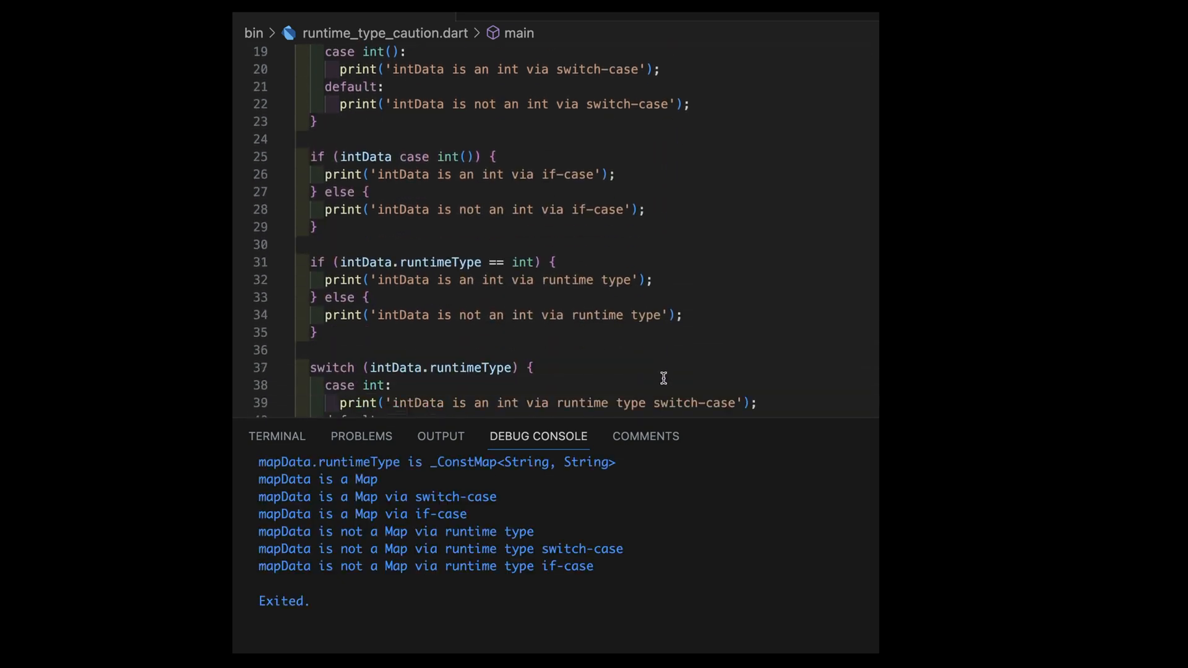
scroll(down, 3)
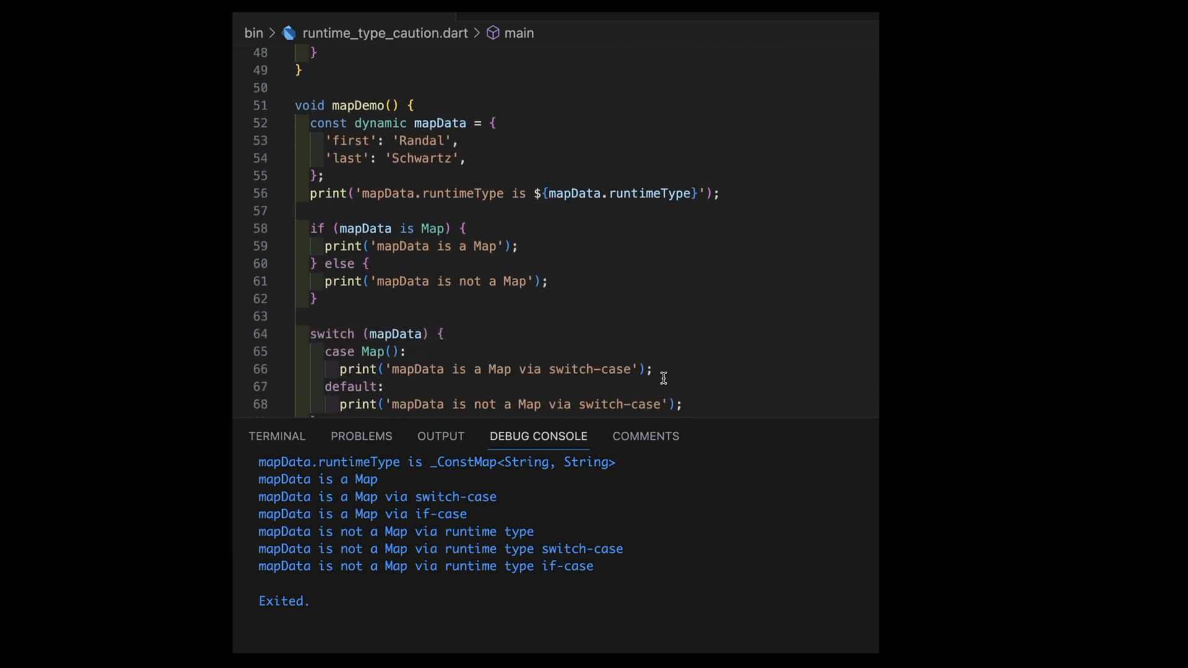
mouse_move(619, 190)
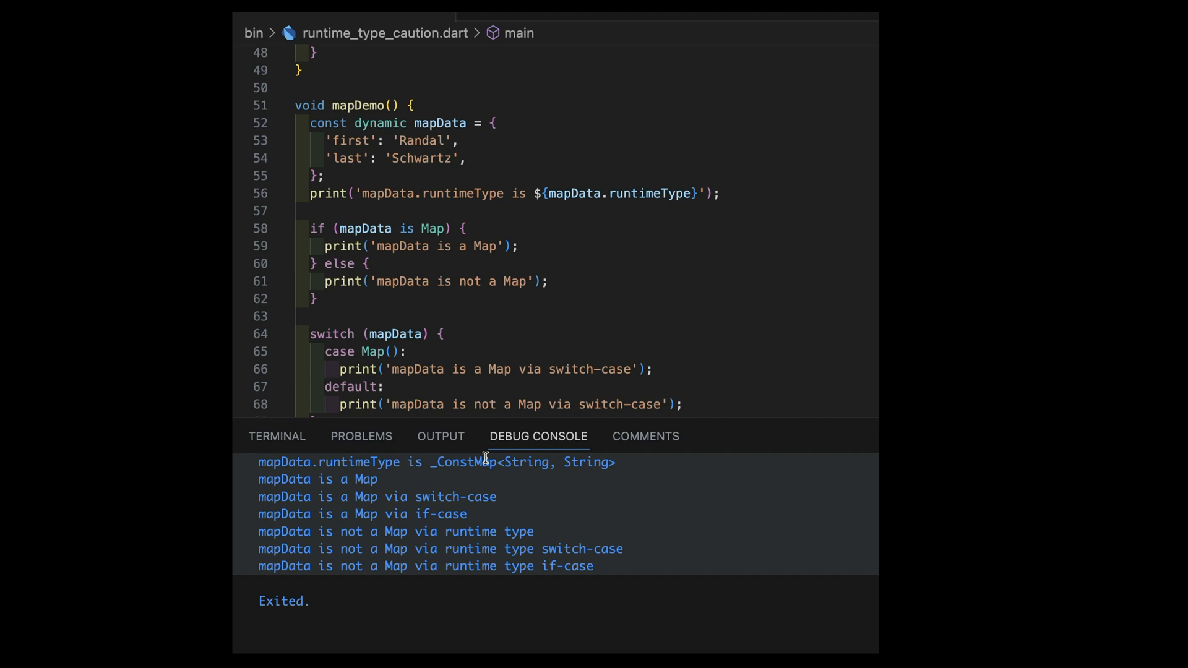
mouse_move(501, 464)
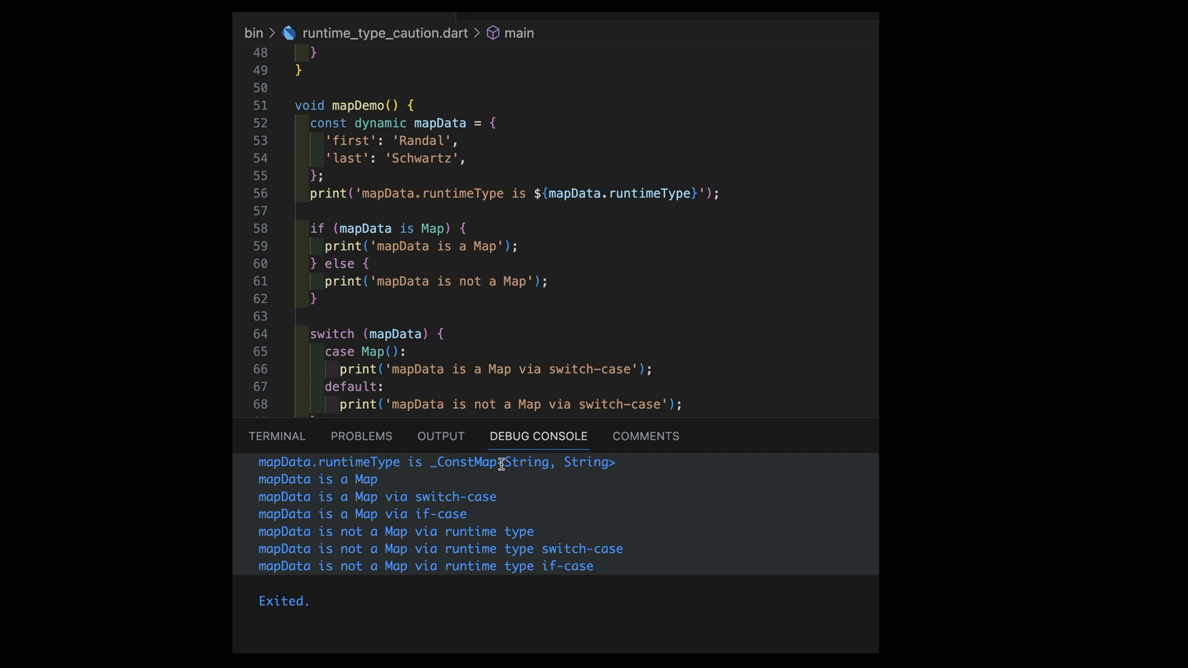
mouse_move(546, 463)
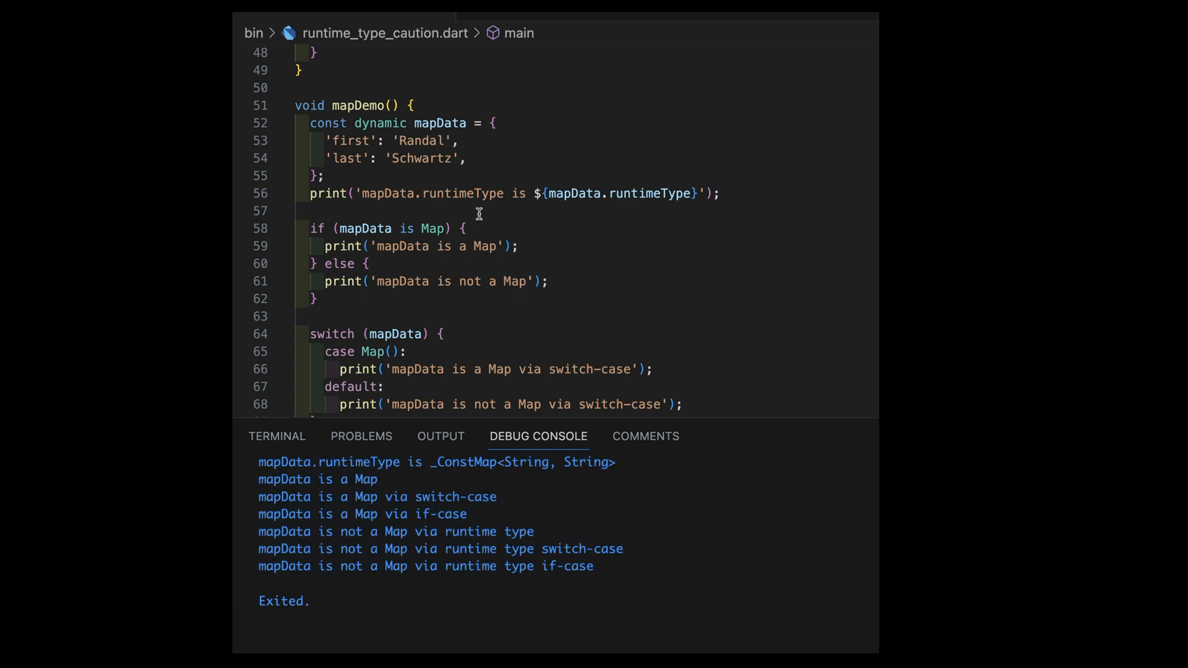
mouse_move(491, 198)
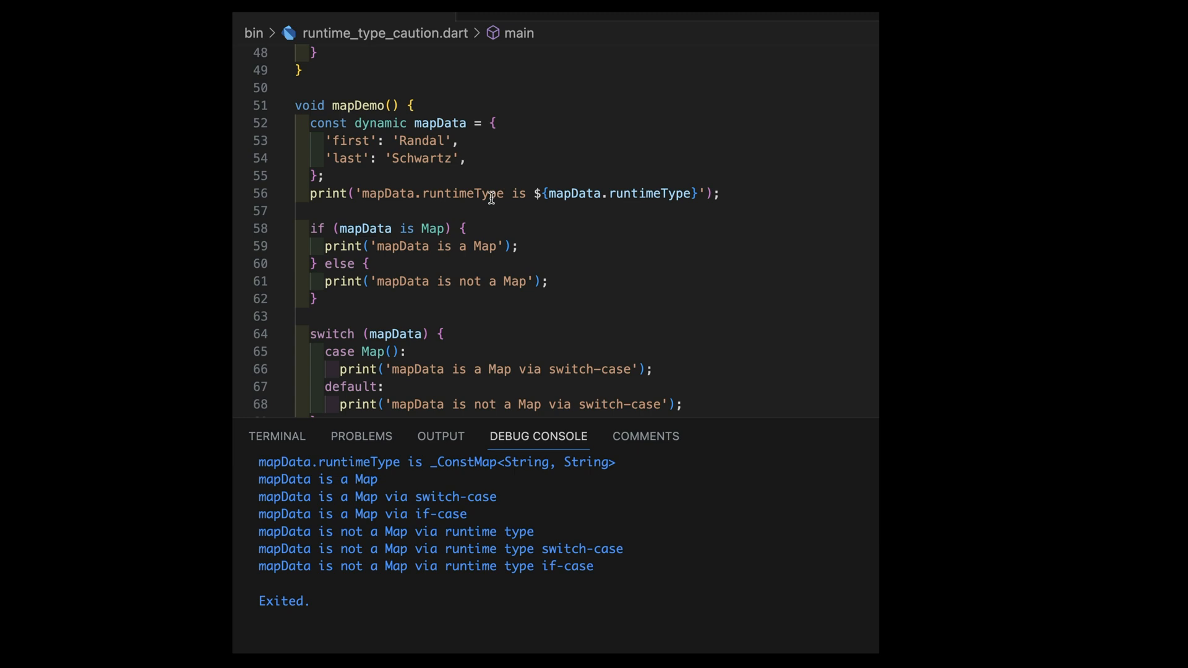
mouse_move(374, 227)
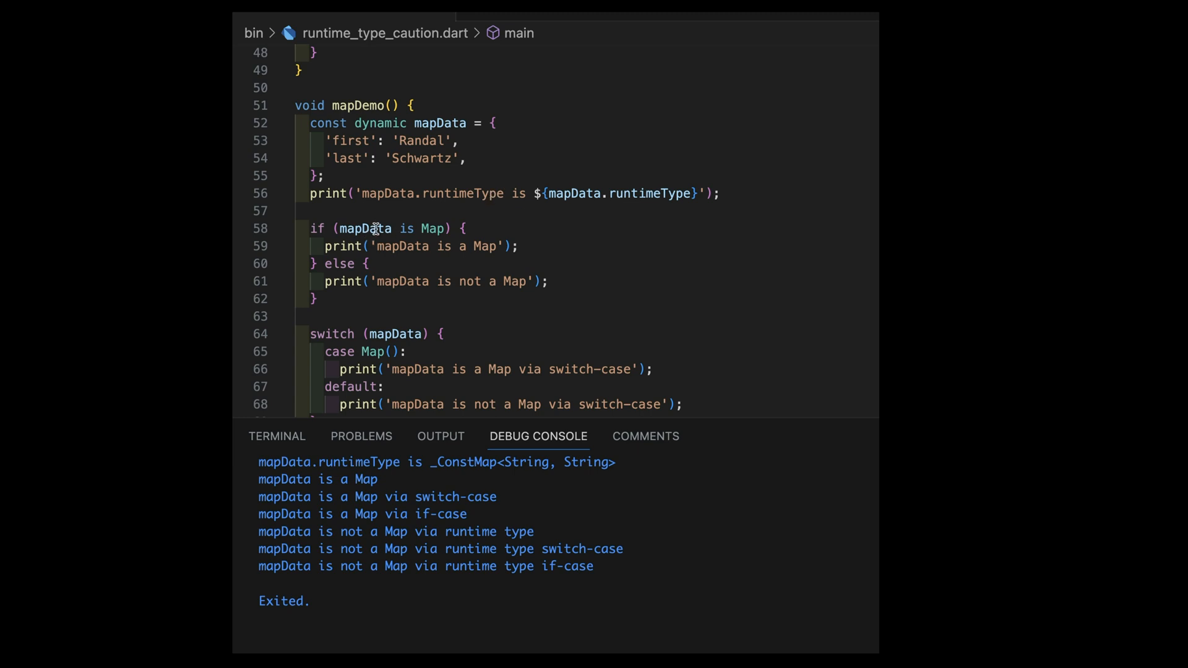
scroll(down, 3)
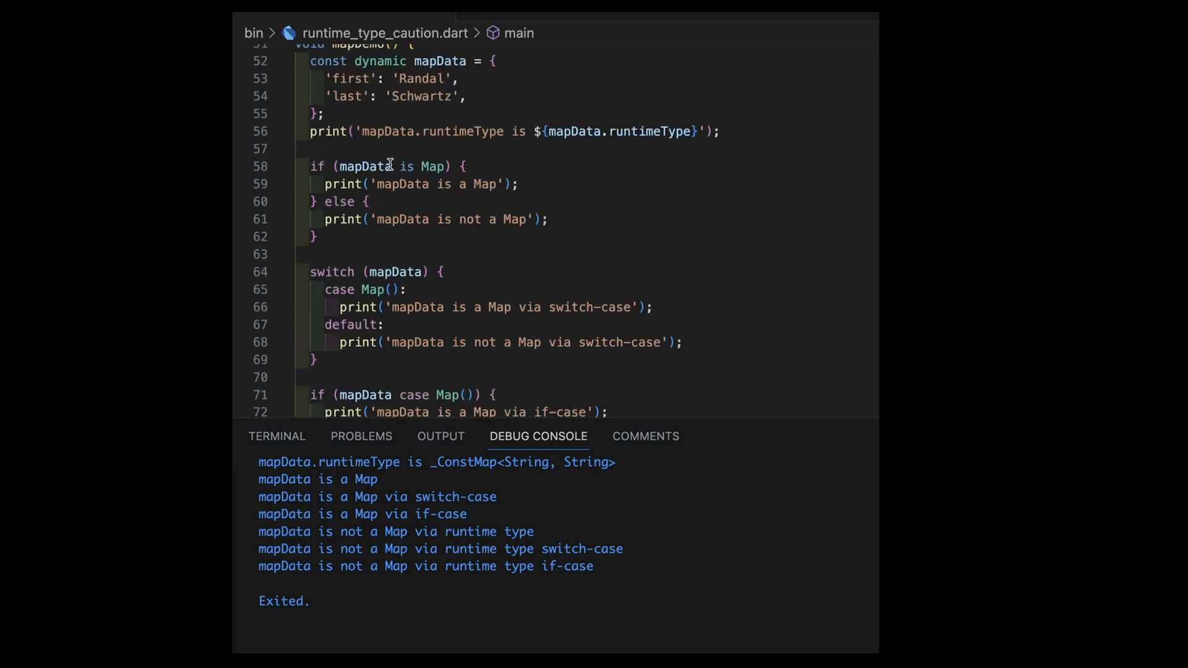
mouse_move(433, 168)
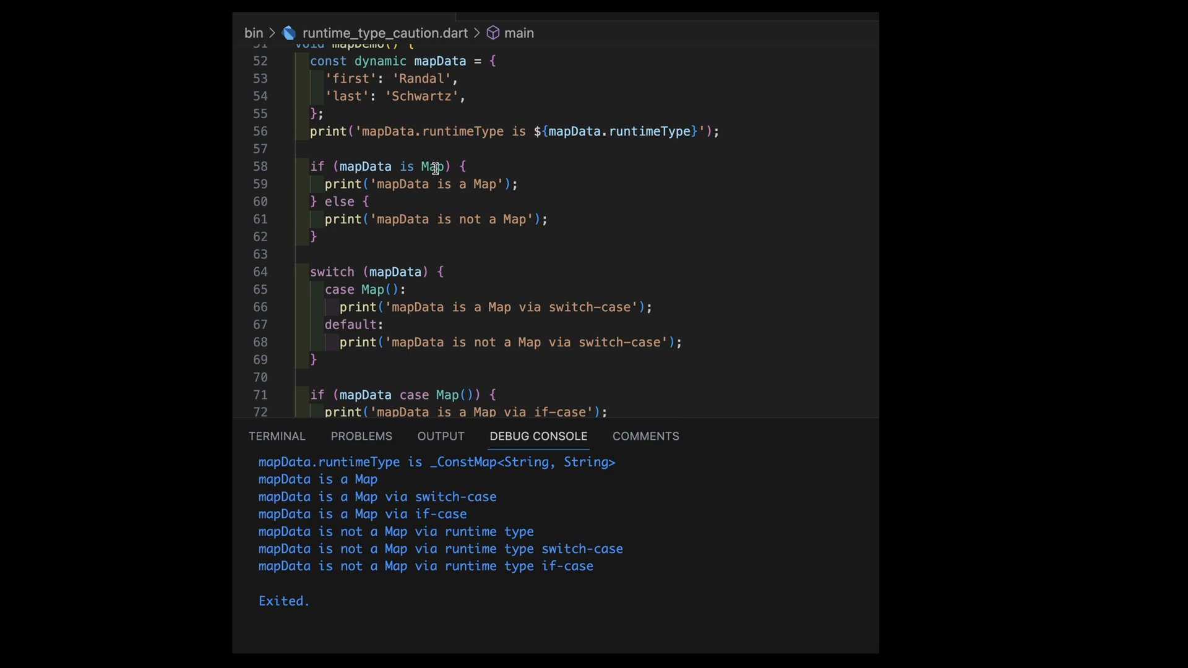
mouse_move(415, 220)
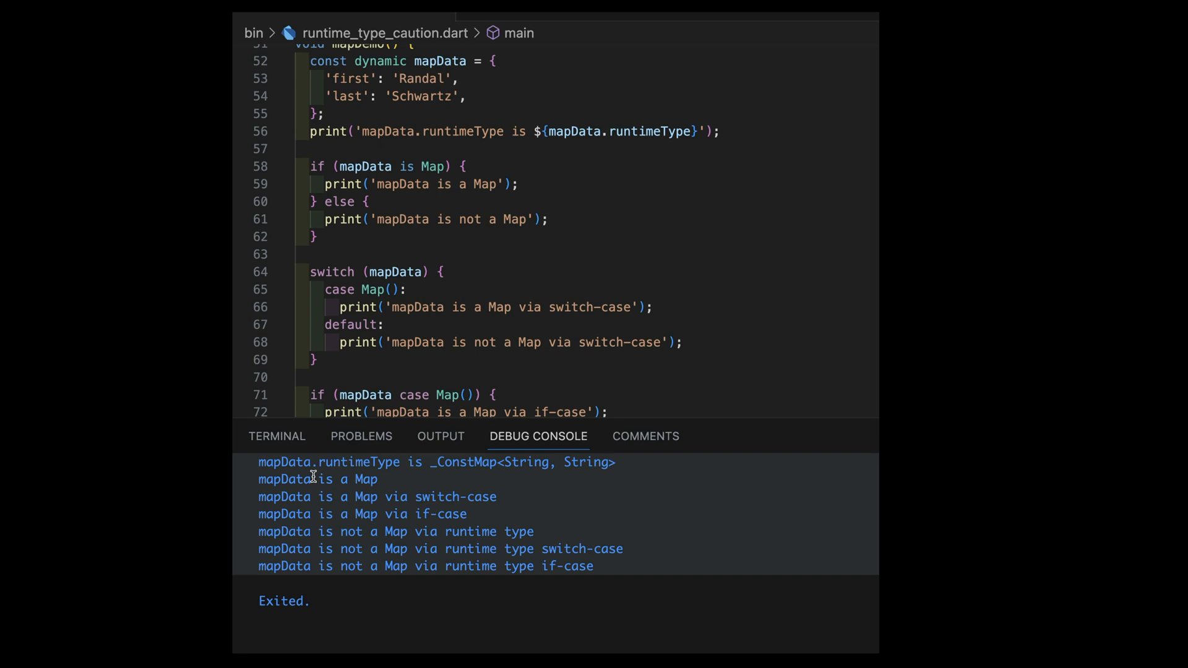
mouse_move(431, 166)
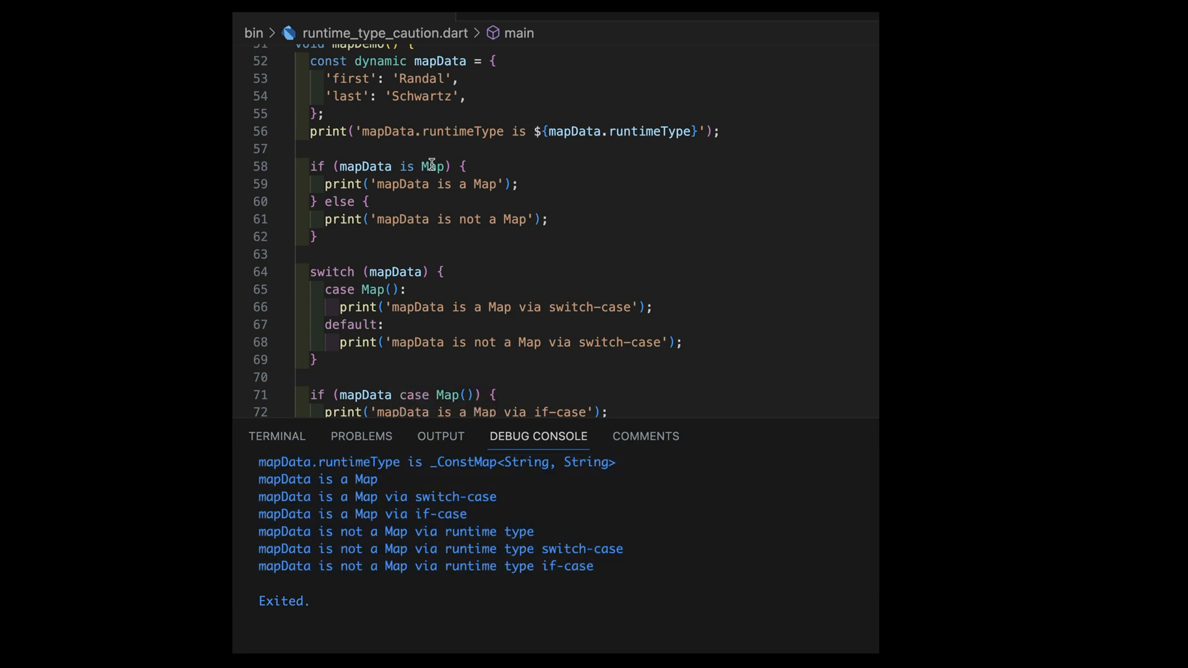
mouse_move(430, 165)
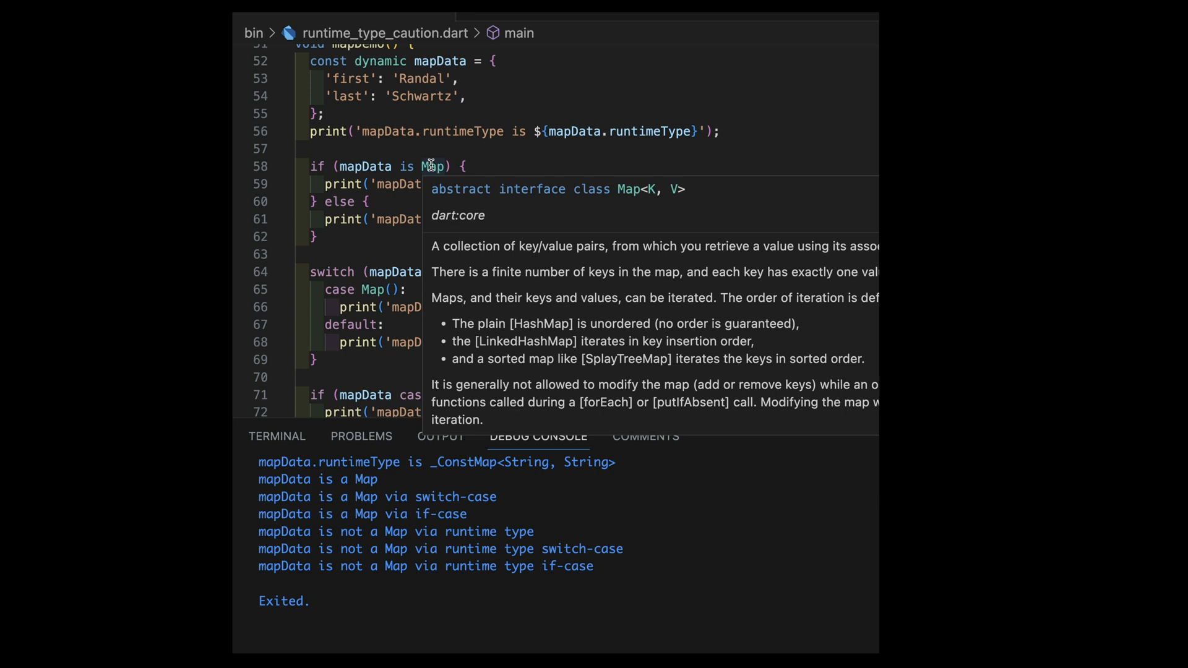
mouse_move(465, 239)
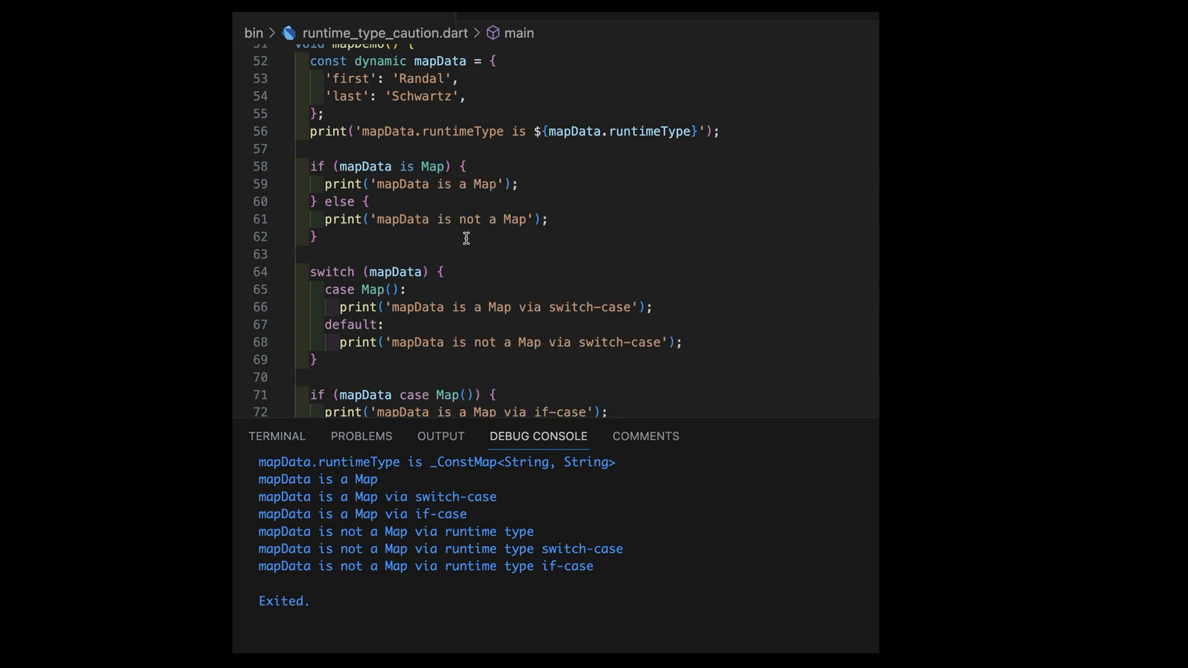
scroll(down, 3)
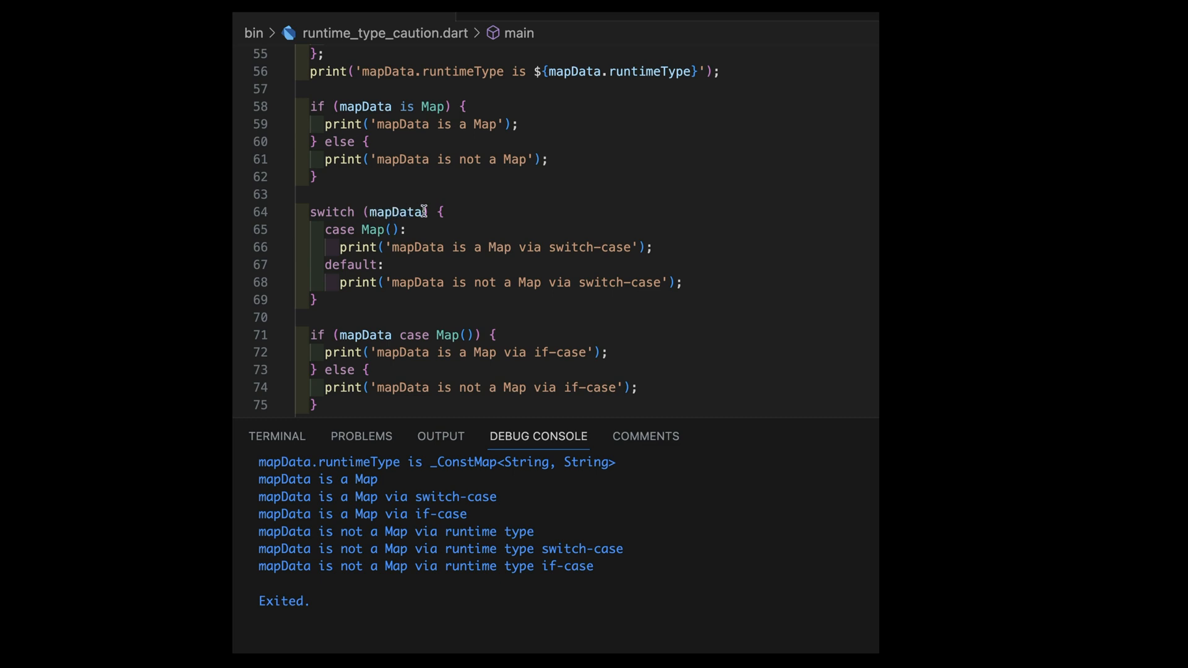
mouse_move(384, 230)
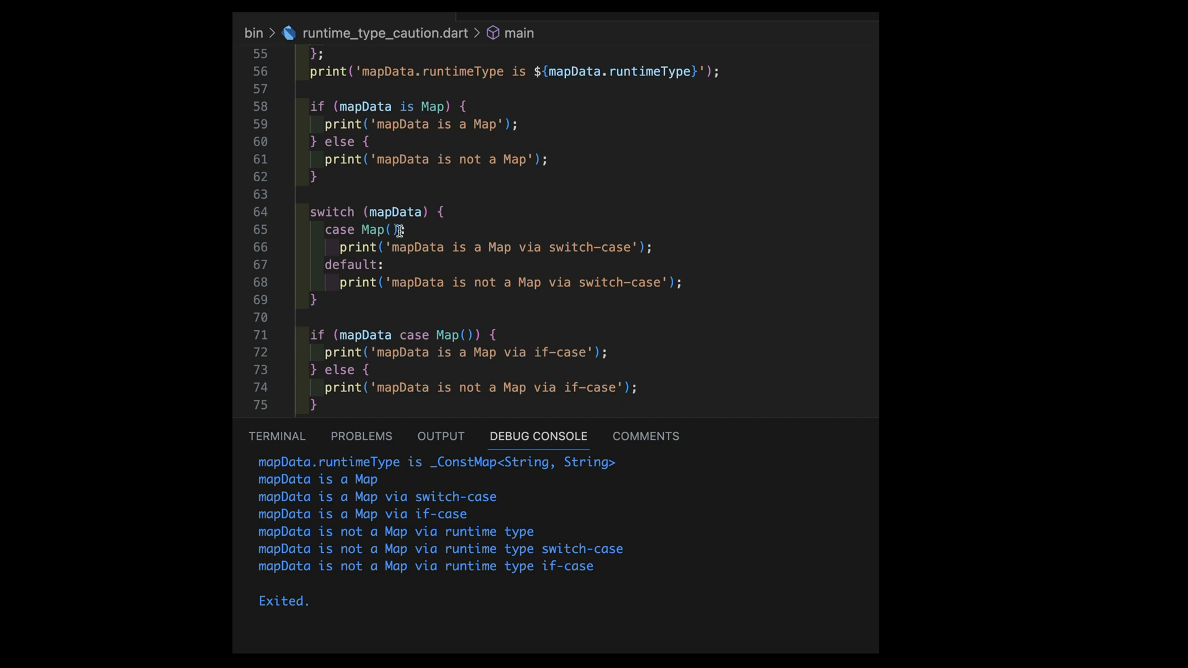
mouse_move(449, 230)
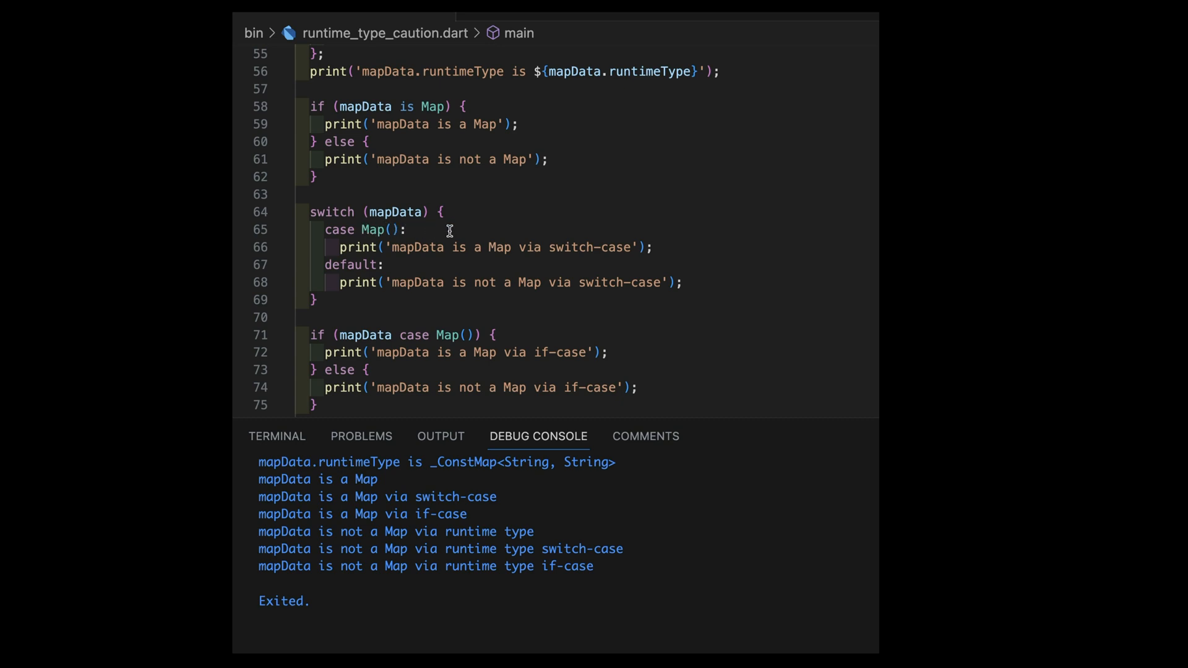
mouse_move(392, 230)
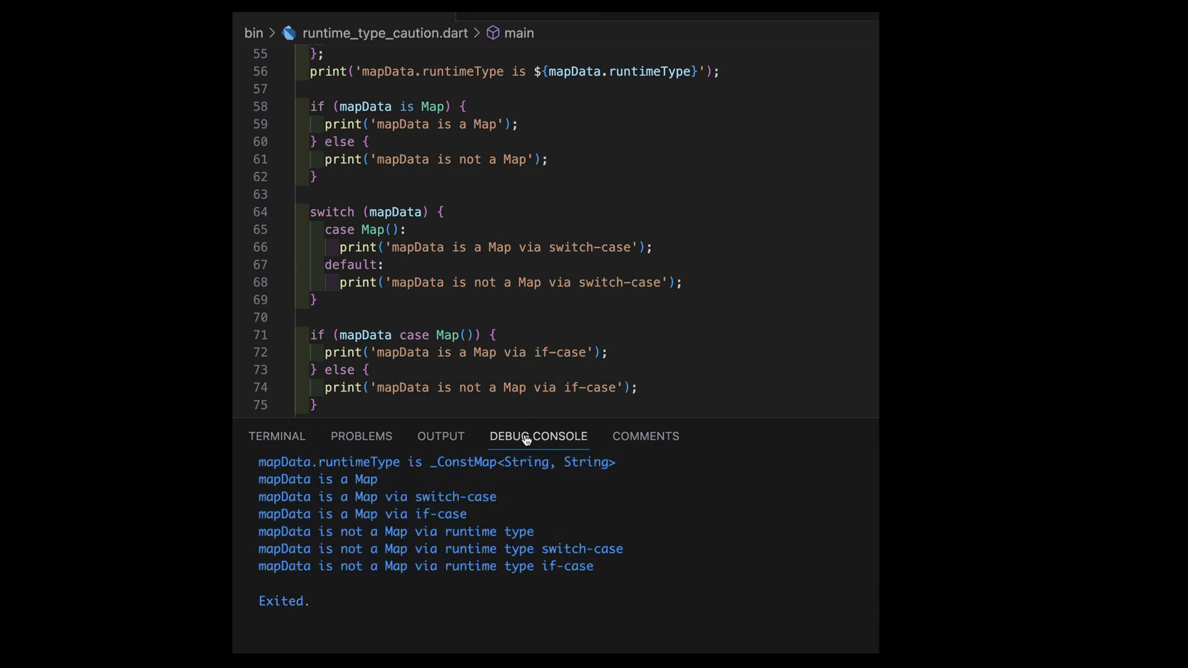
scroll(down, 3)
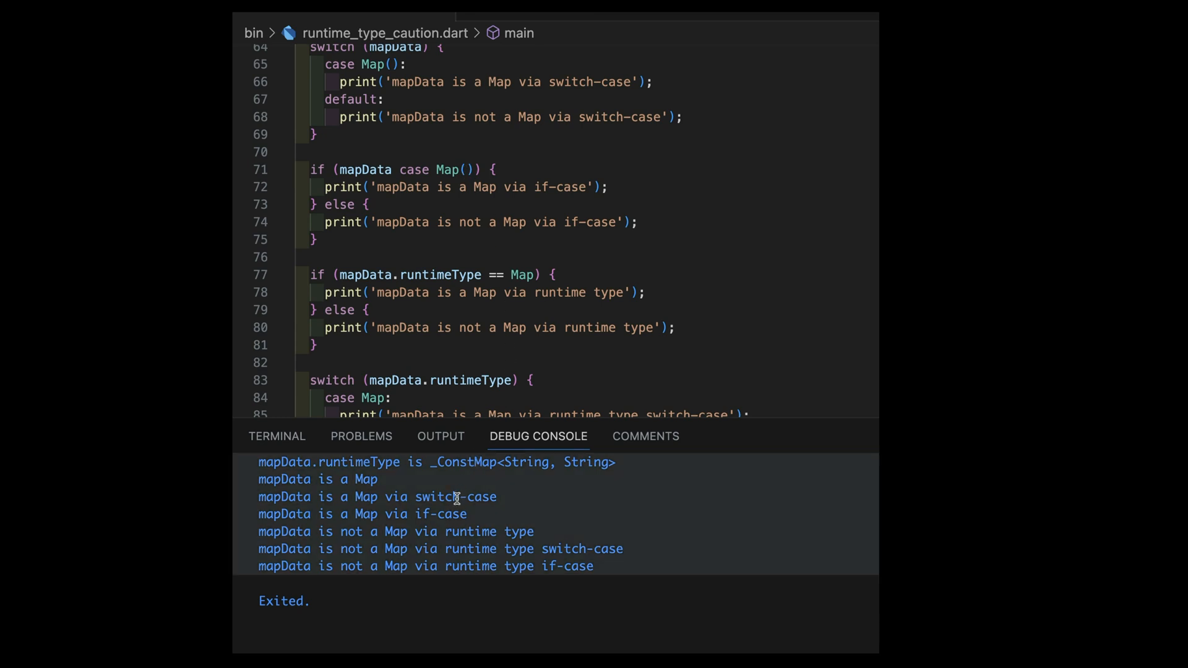
mouse_move(618, 304)
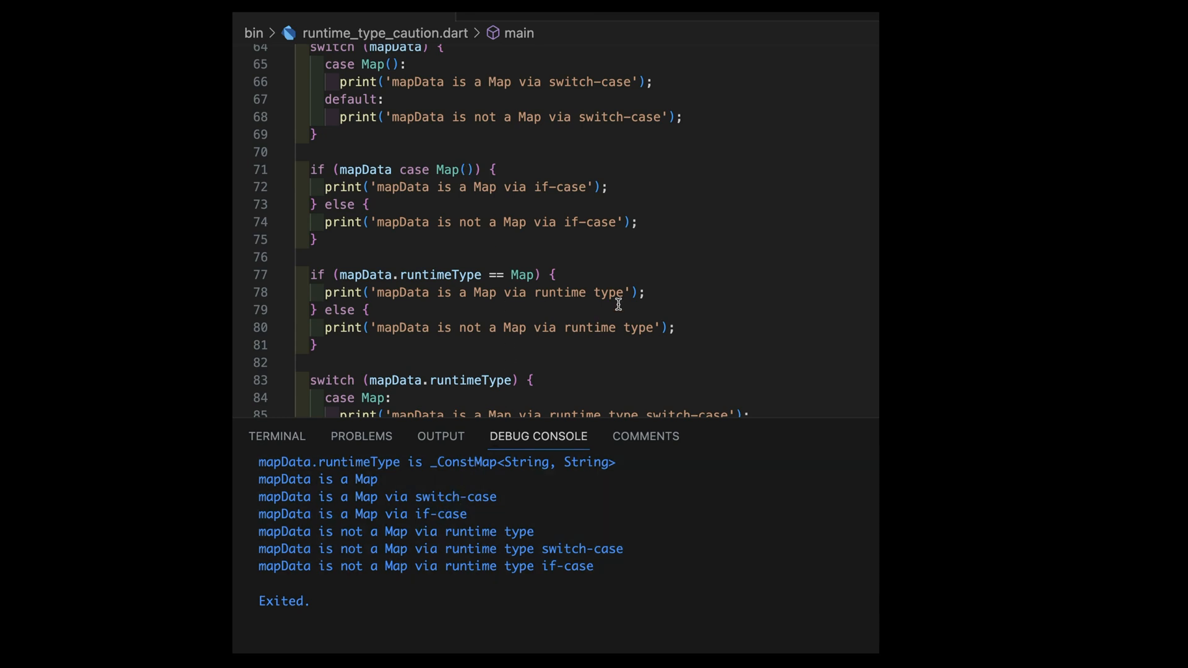
scroll(down, 3)
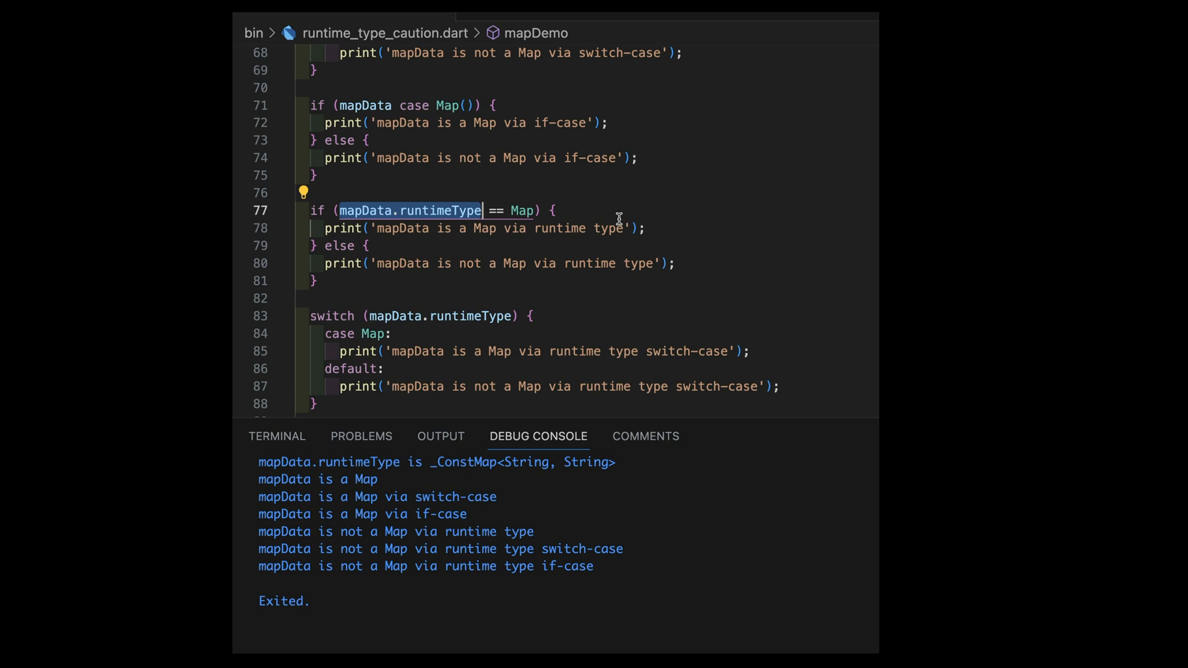
mouse_move(616, 232)
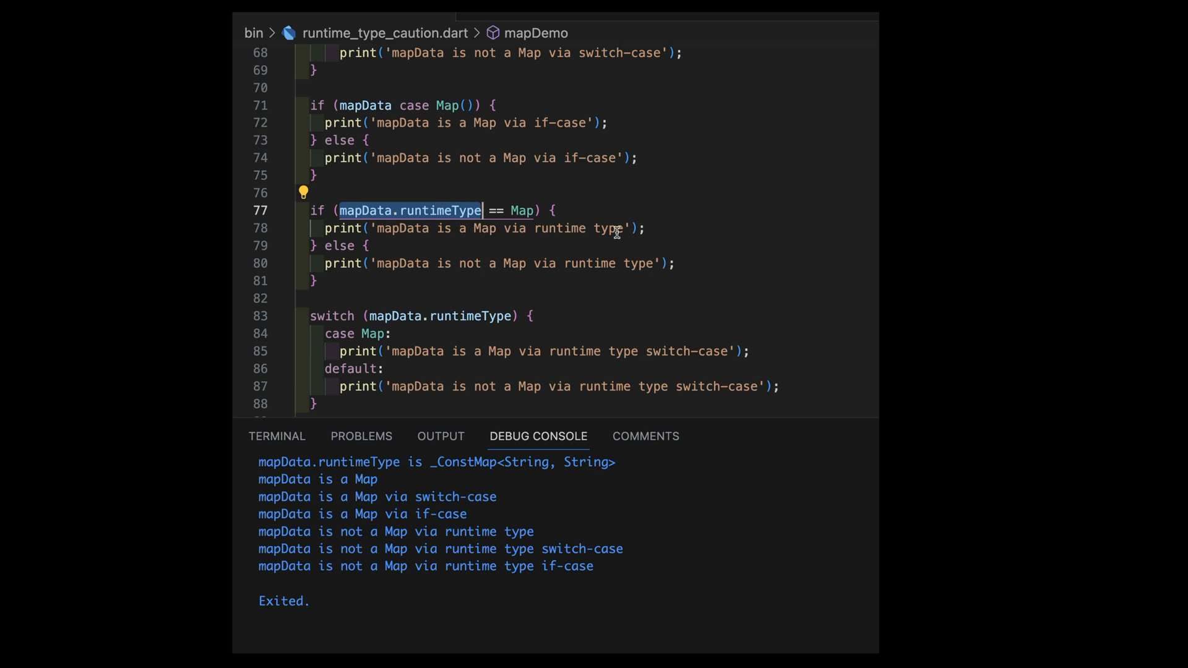
mouse_move(688, 235)
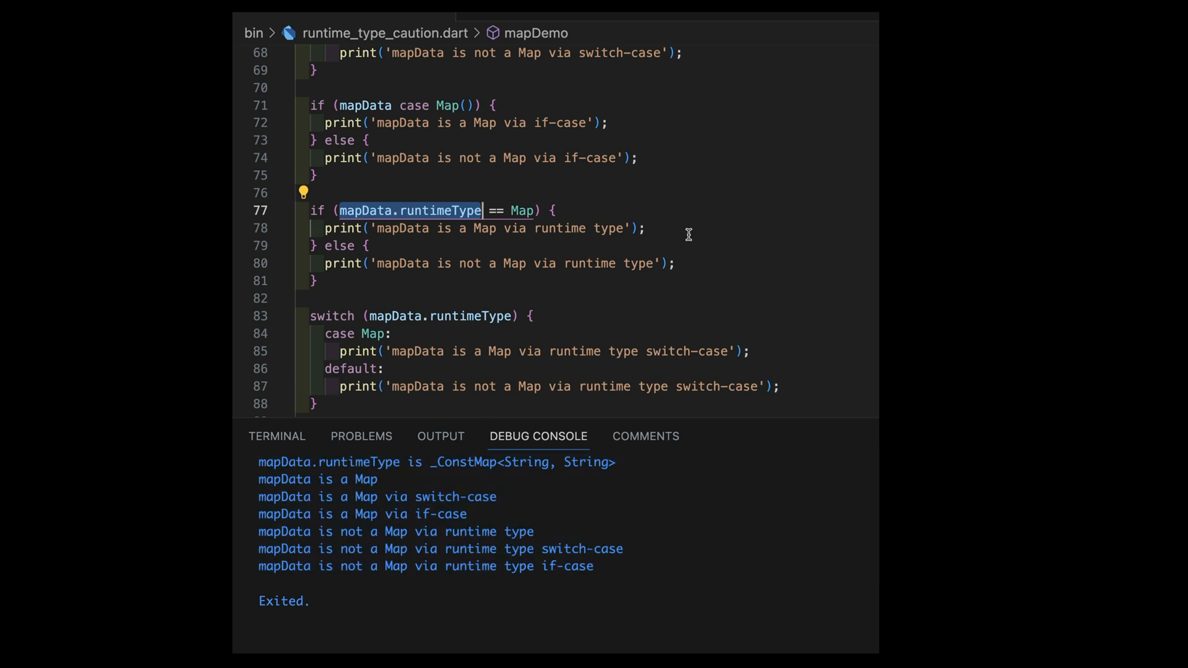
mouse_move(371, 216)
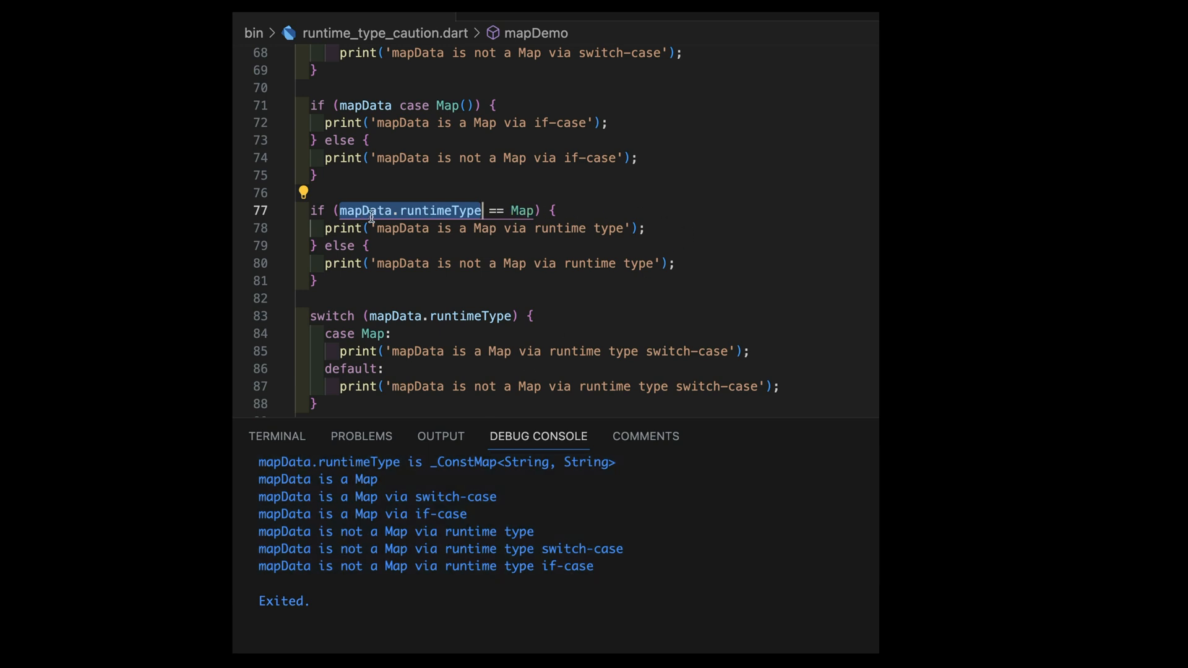
mouse_move(498, 213)
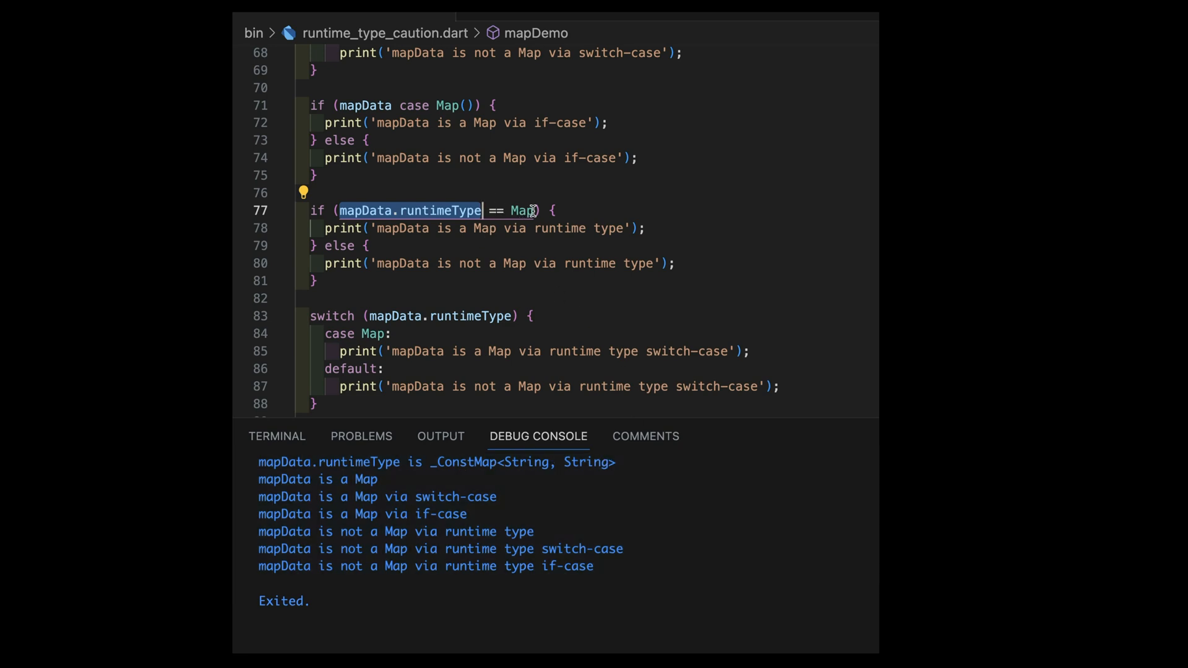
mouse_move(522, 210)
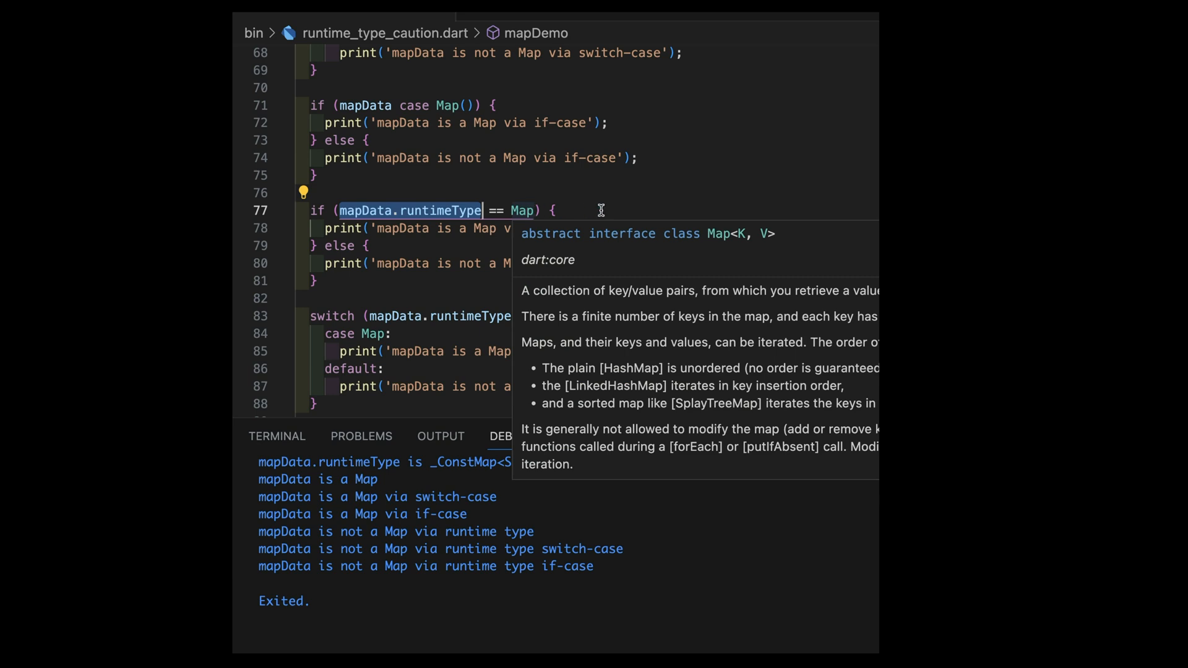
mouse_move(823, 366)
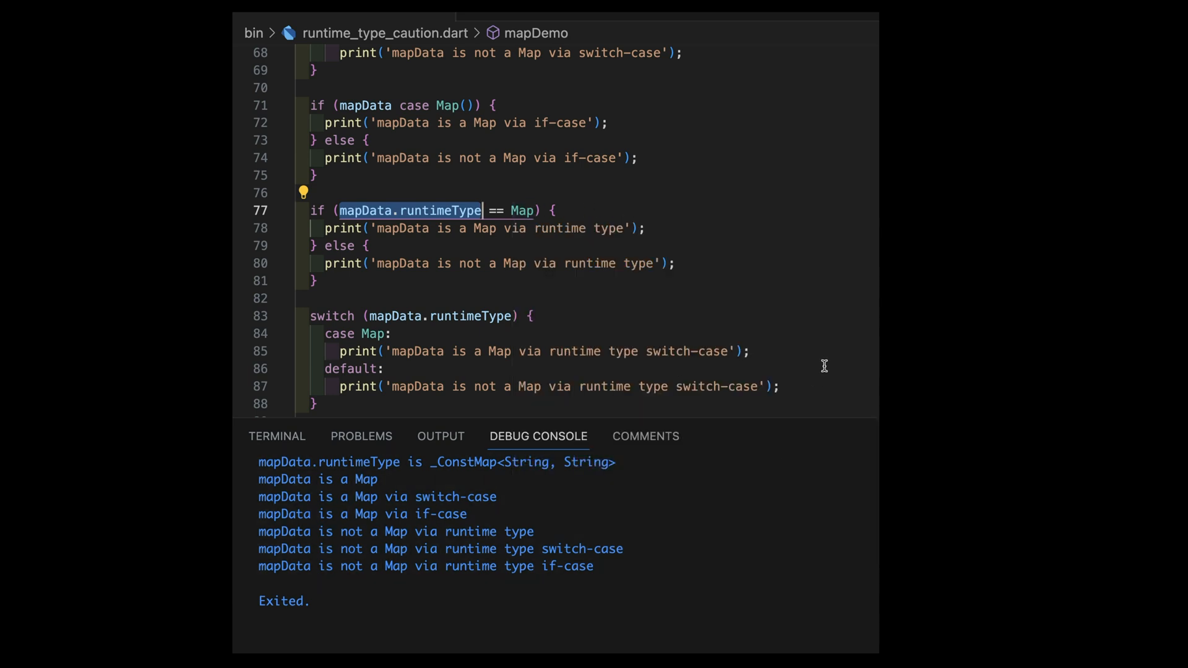
scroll(down, 3)
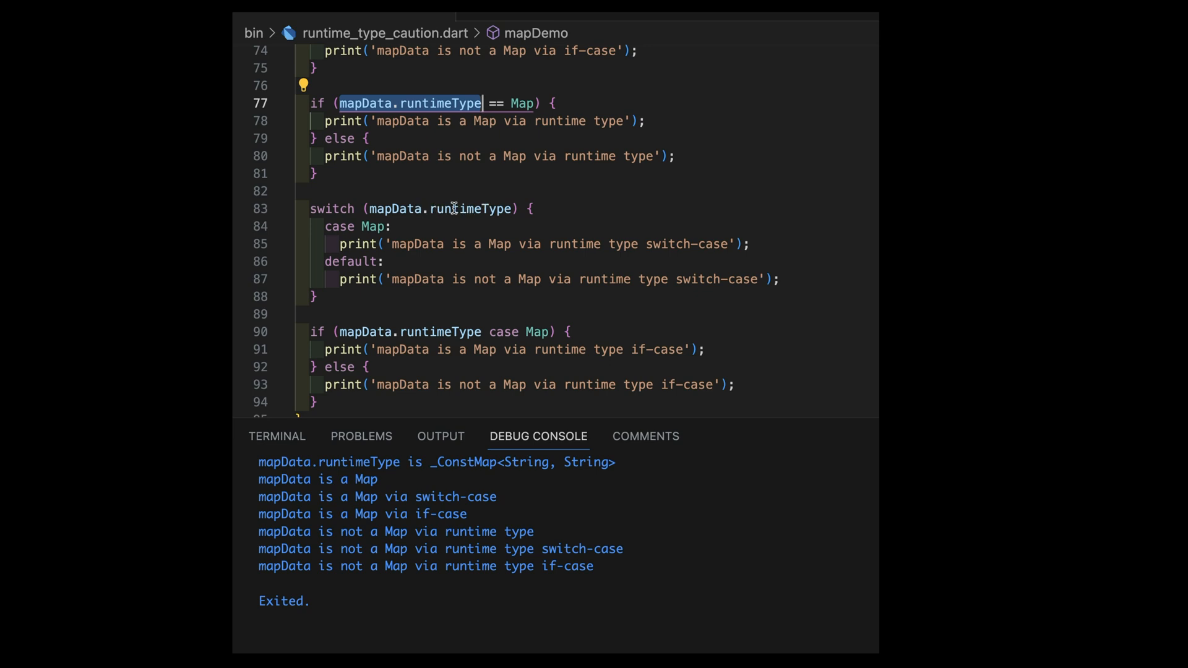
mouse_move(369, 226)
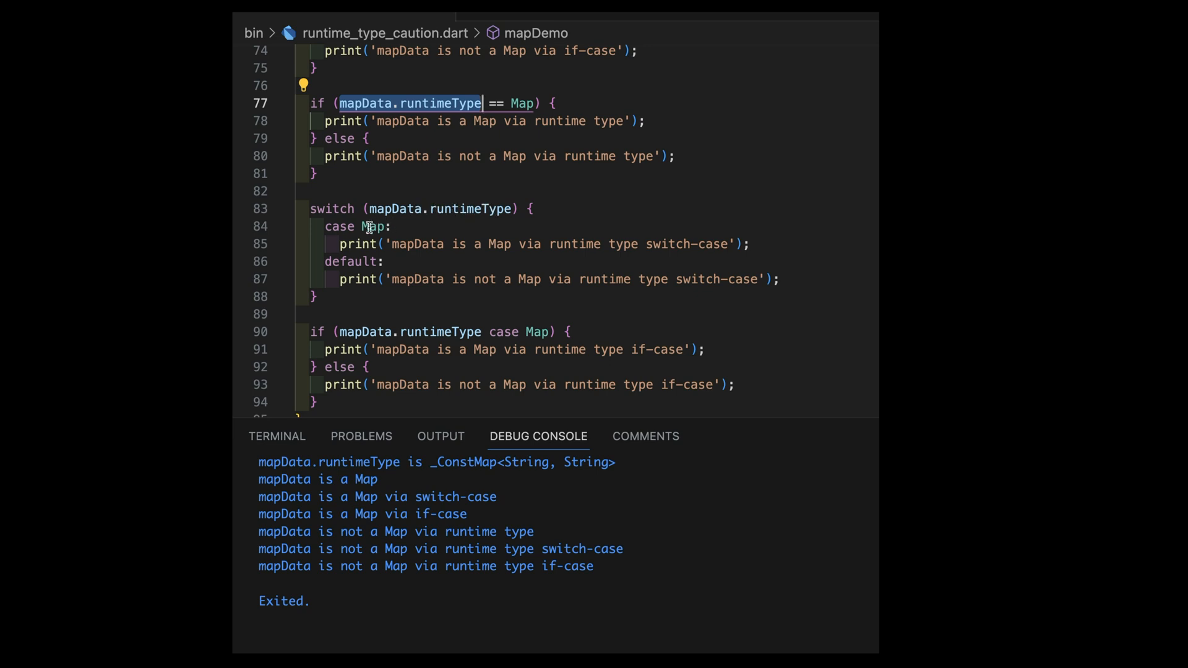
mouse_move(370, 226)
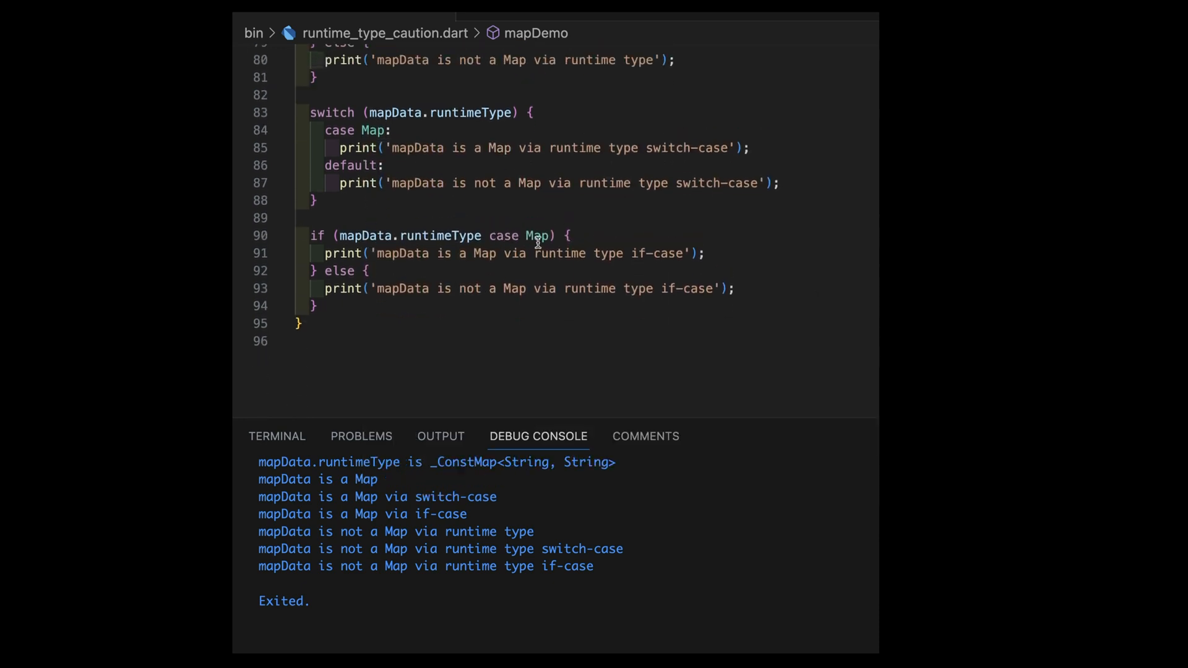
mouse_move(611, 232)
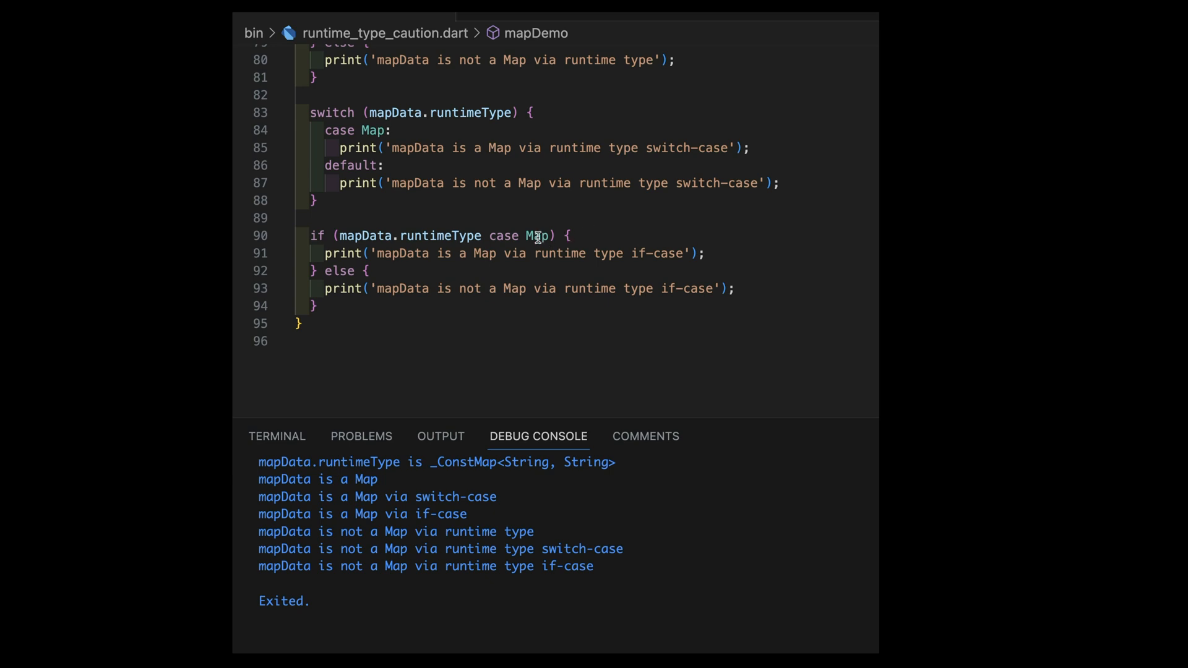
mouse_move(537, 235)
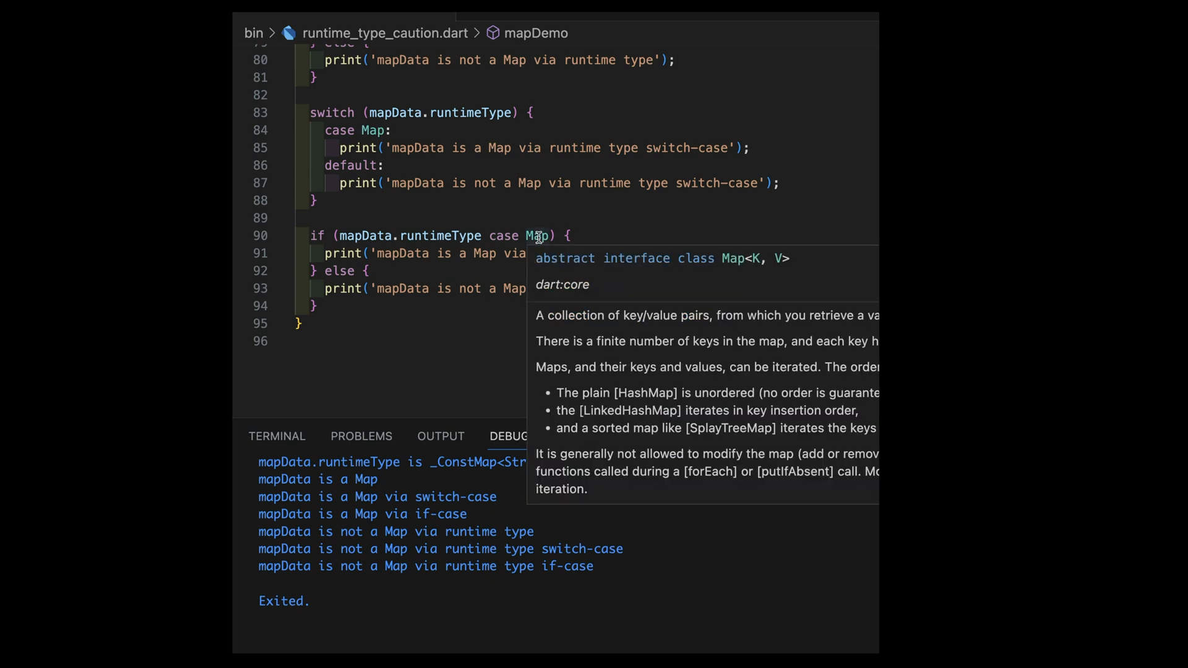
mouse_move(542, 314)
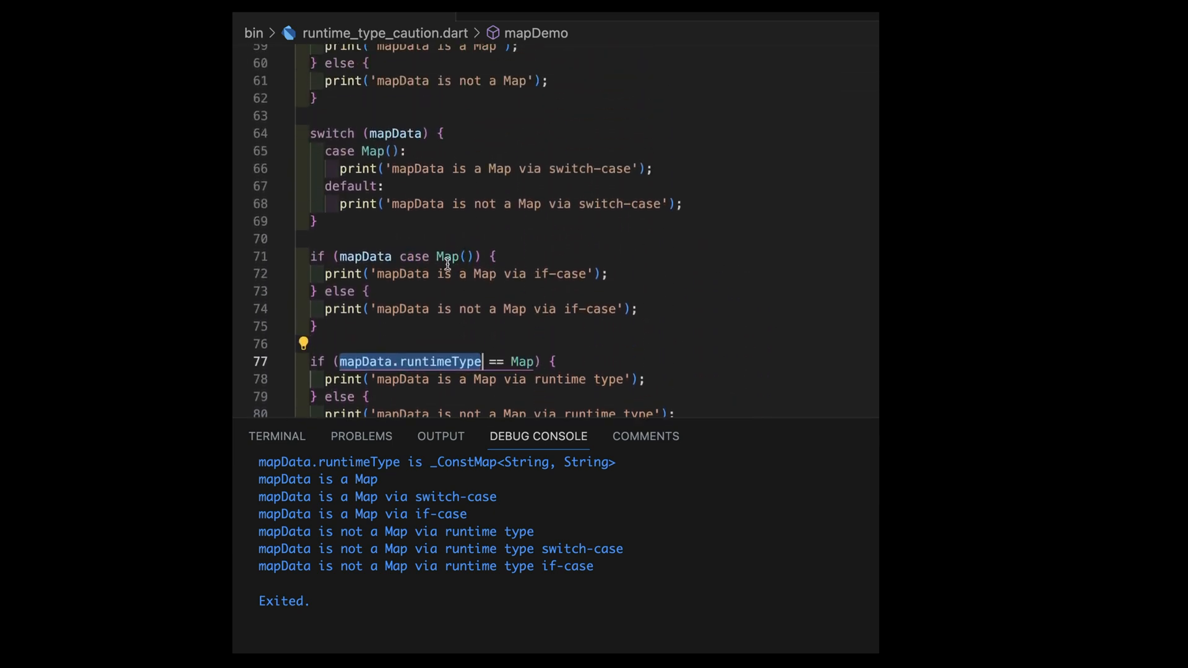
mouse_move(449, 183)
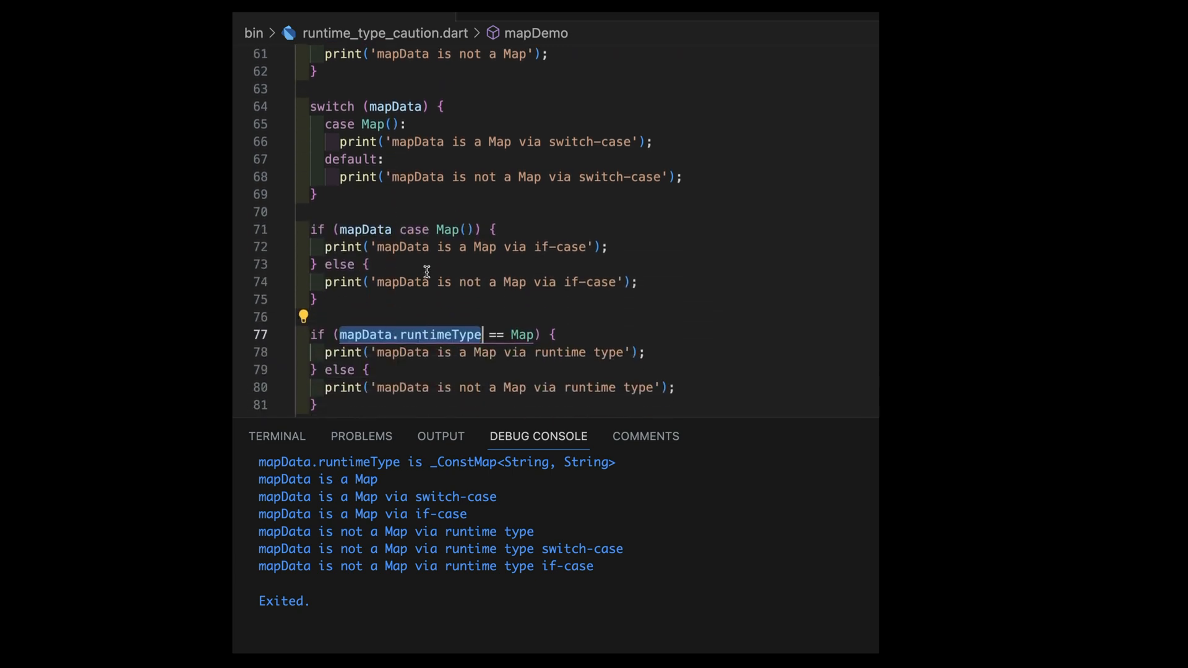
mouse_move(437, 338)
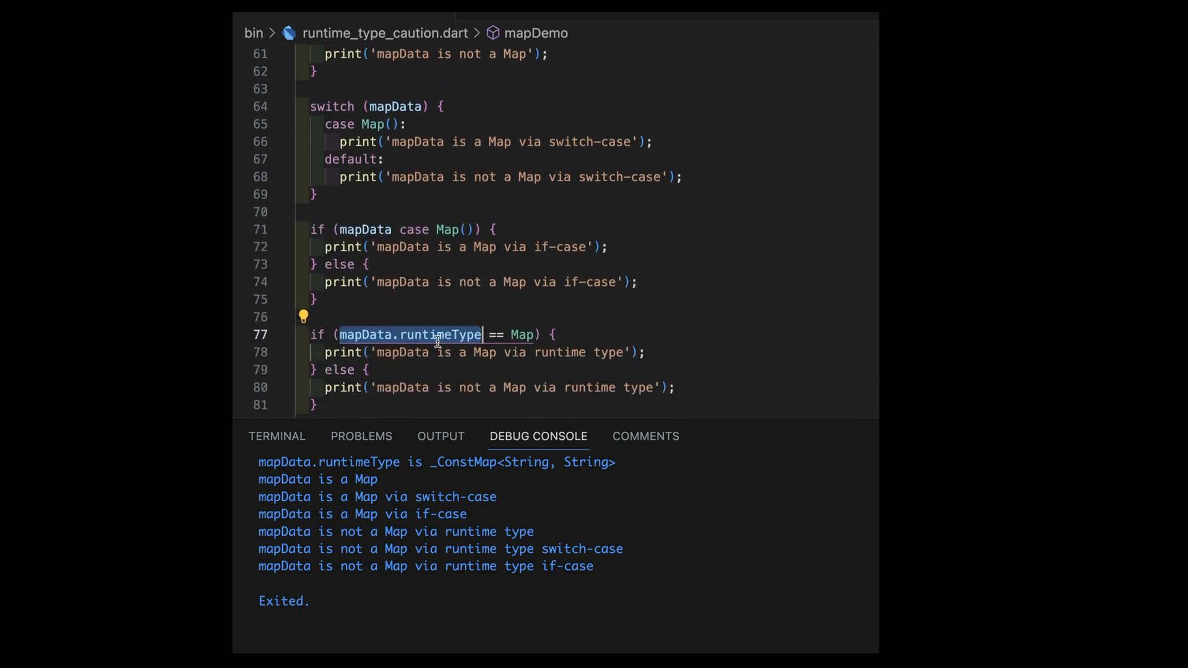